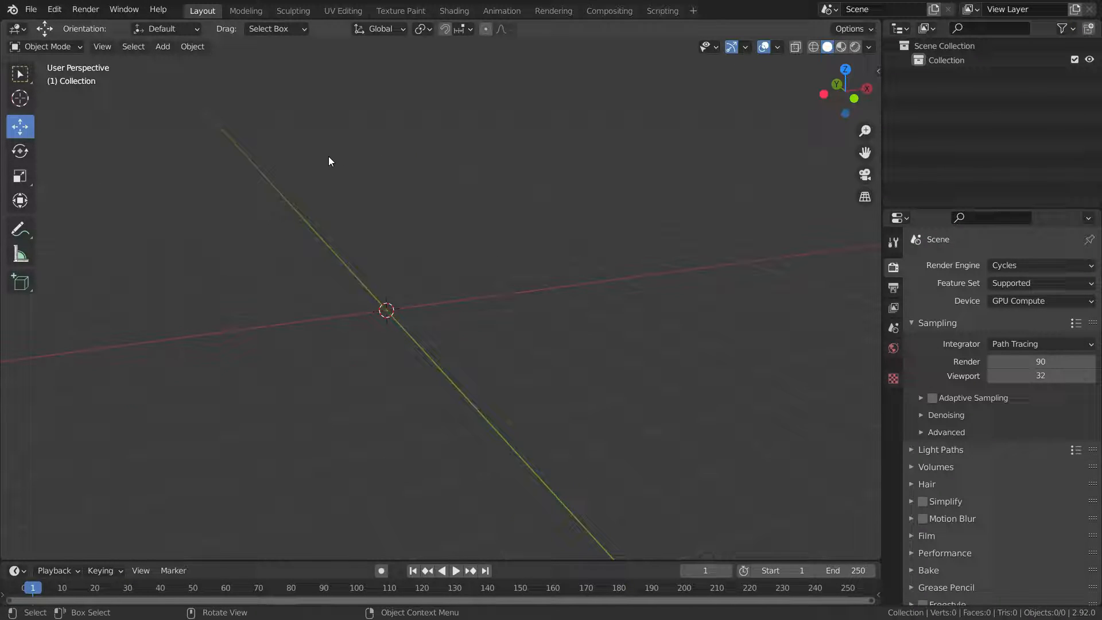
# Add a cube to the scene and keep the transform pivot point on Median Point
pyautogui.press('Shift+A')
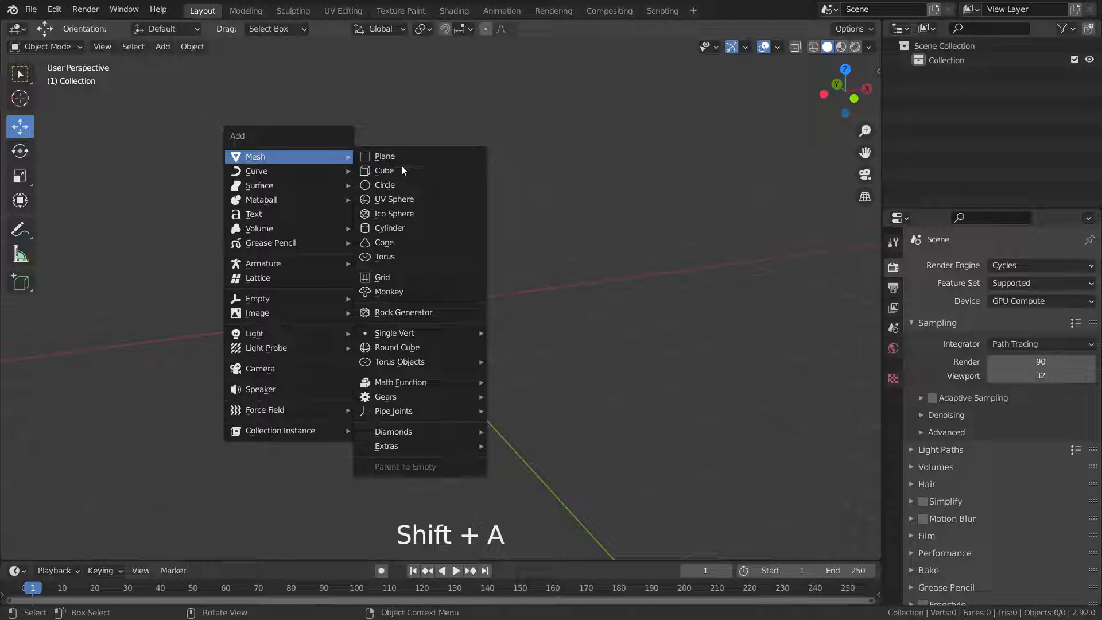
pyautogui.click(384, 171)
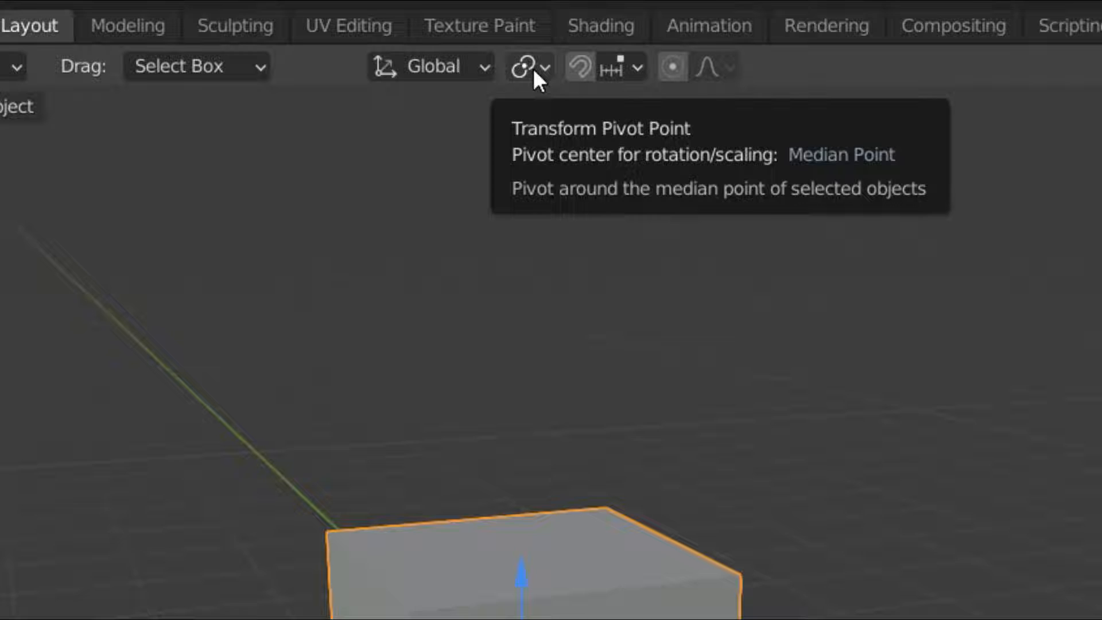
pyautogui.click(526, 66)
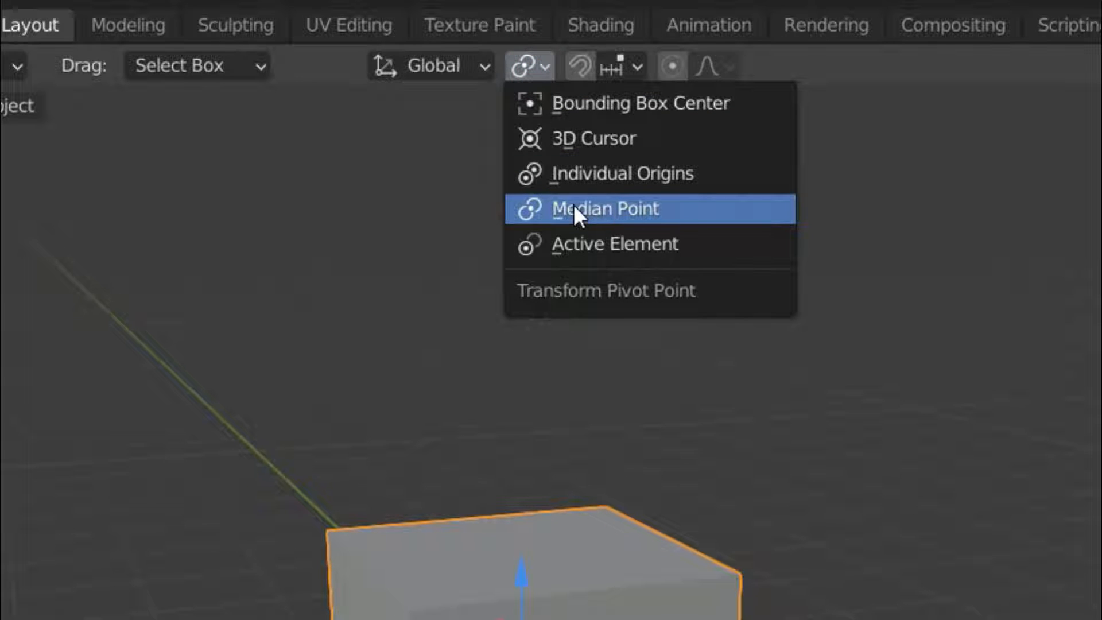
pyautogui.click(604, 209)
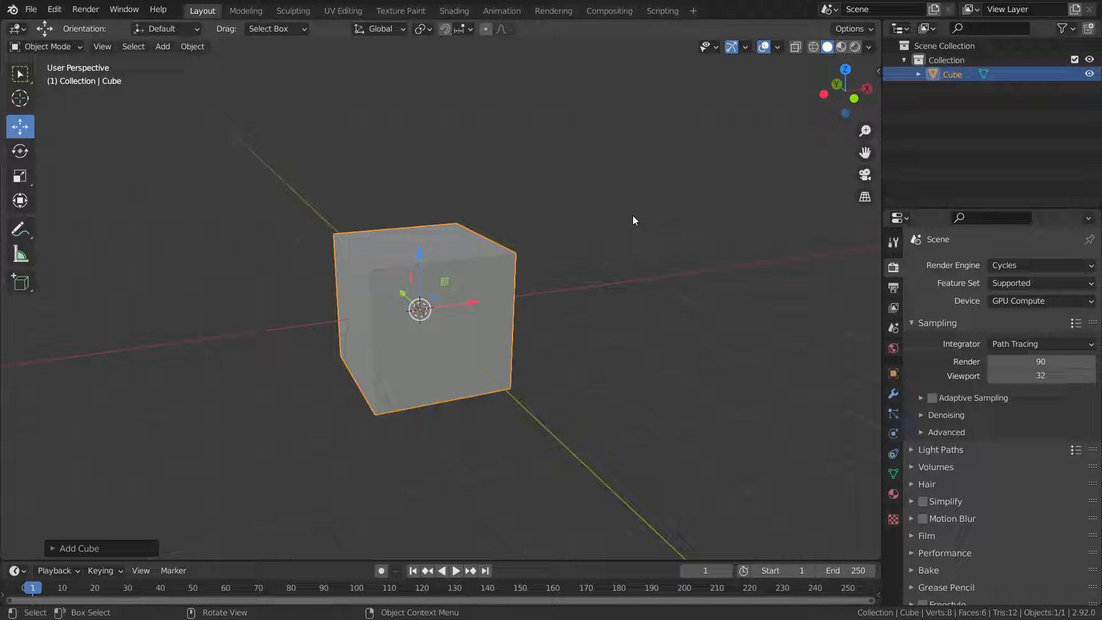
pyautogui.press('PERIOD')
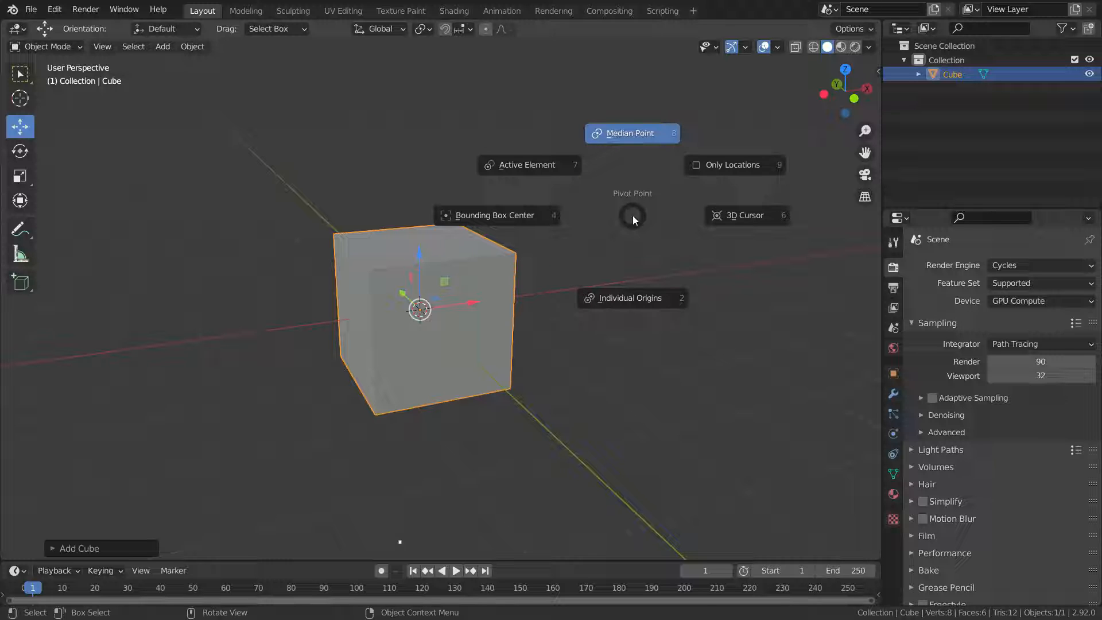
pyautogui.moveTo(531, 255)
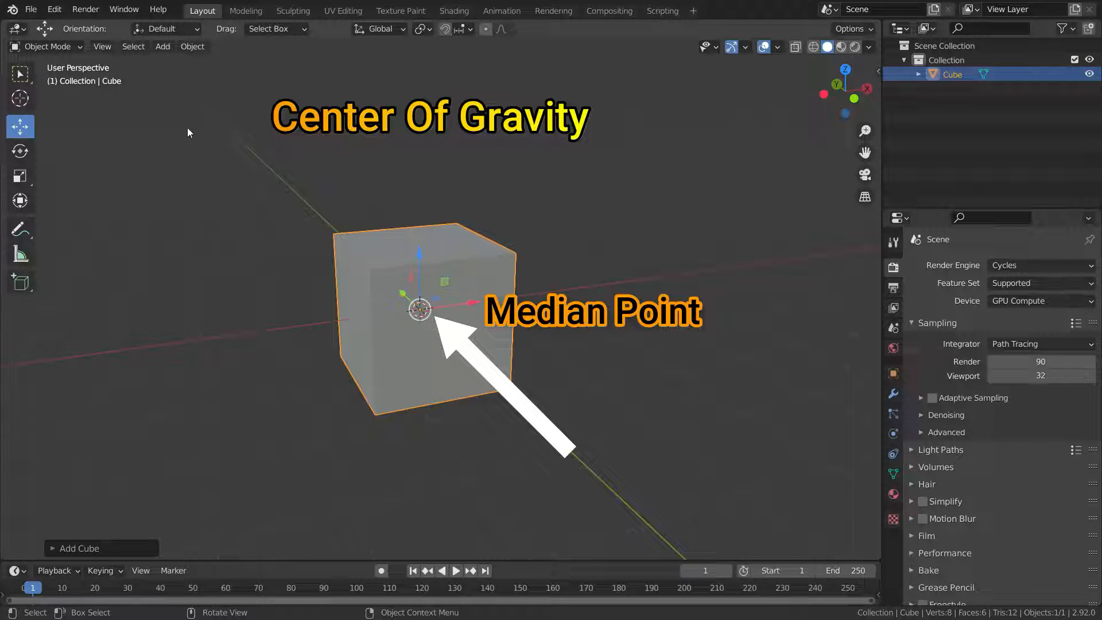
pyautogui.moveTo(20, 74)
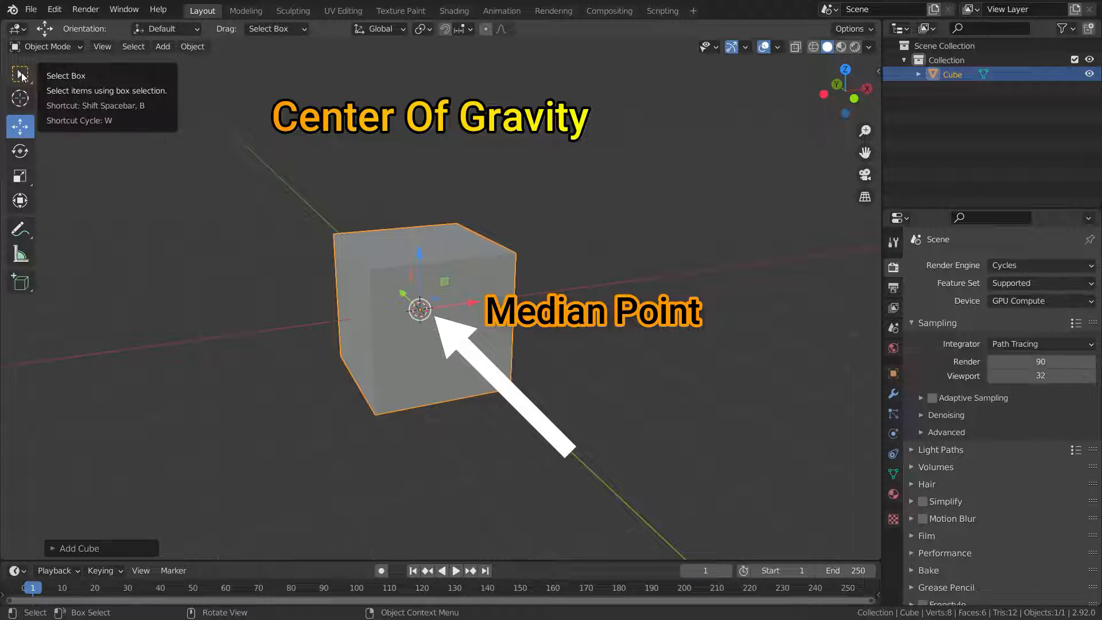
pyautogui.moveTo(20, 121)
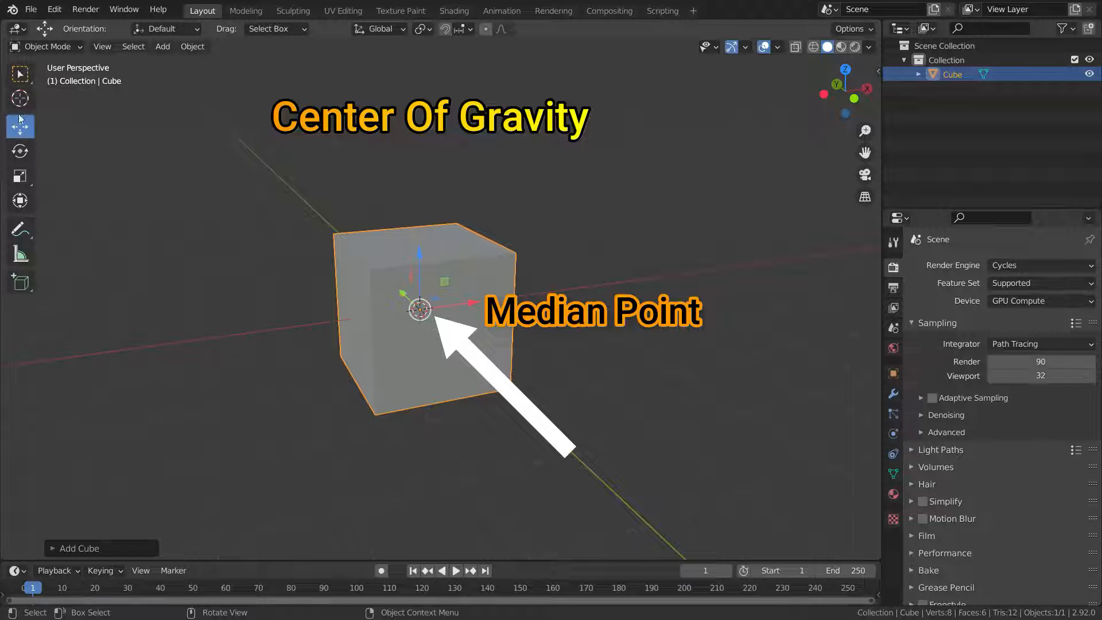
pyautogui.moveTo(20, 100)
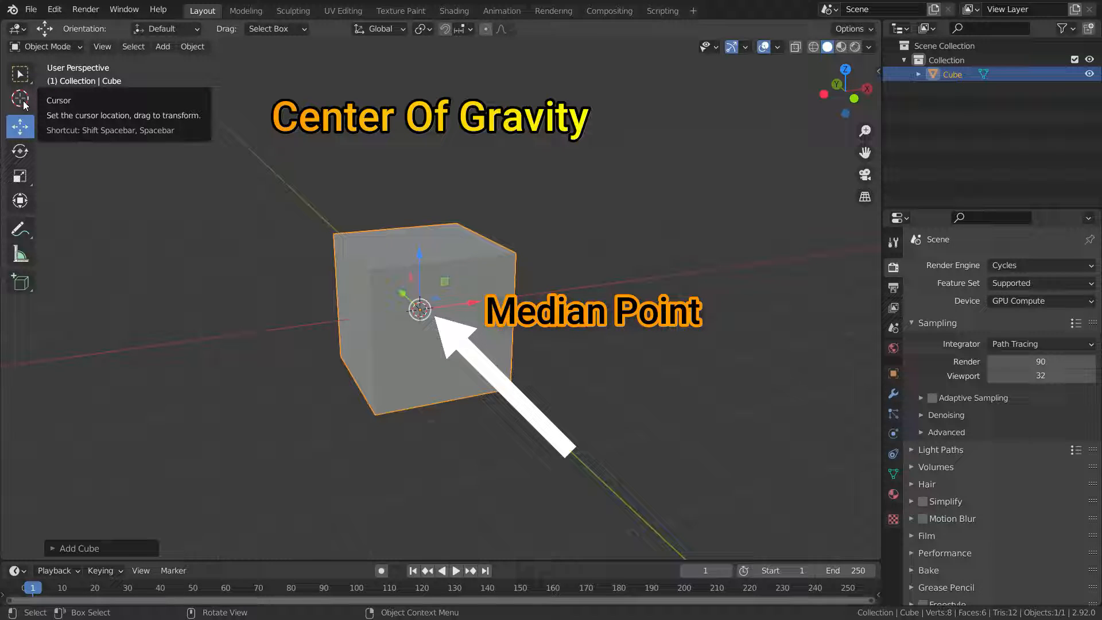
pyautogui.moveTo(21, 74)
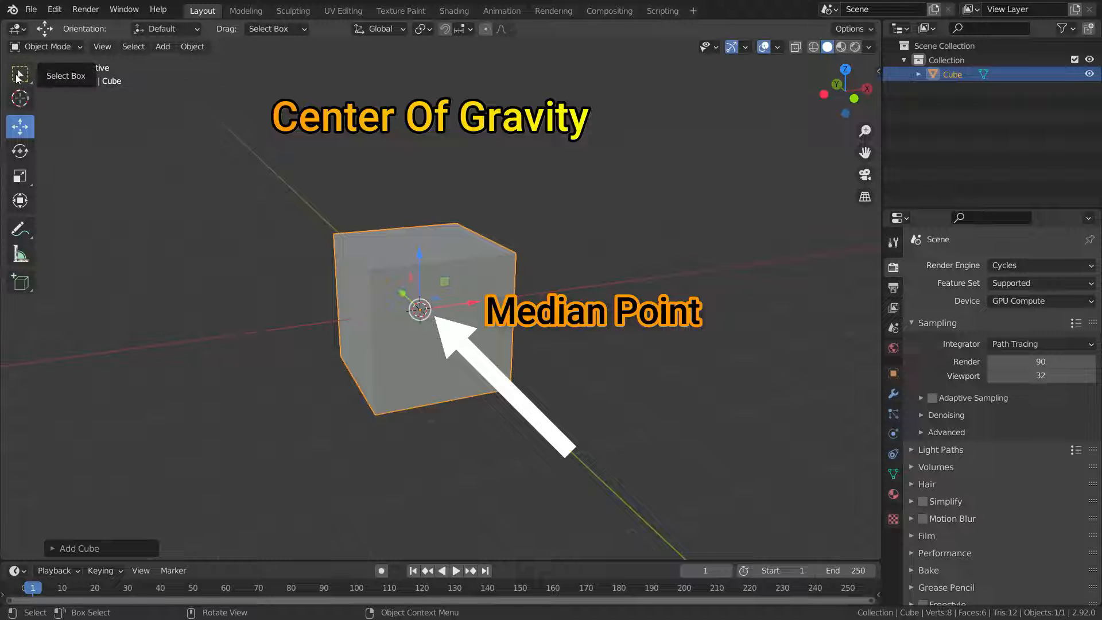
pyautogui.moveTo(20, 126)
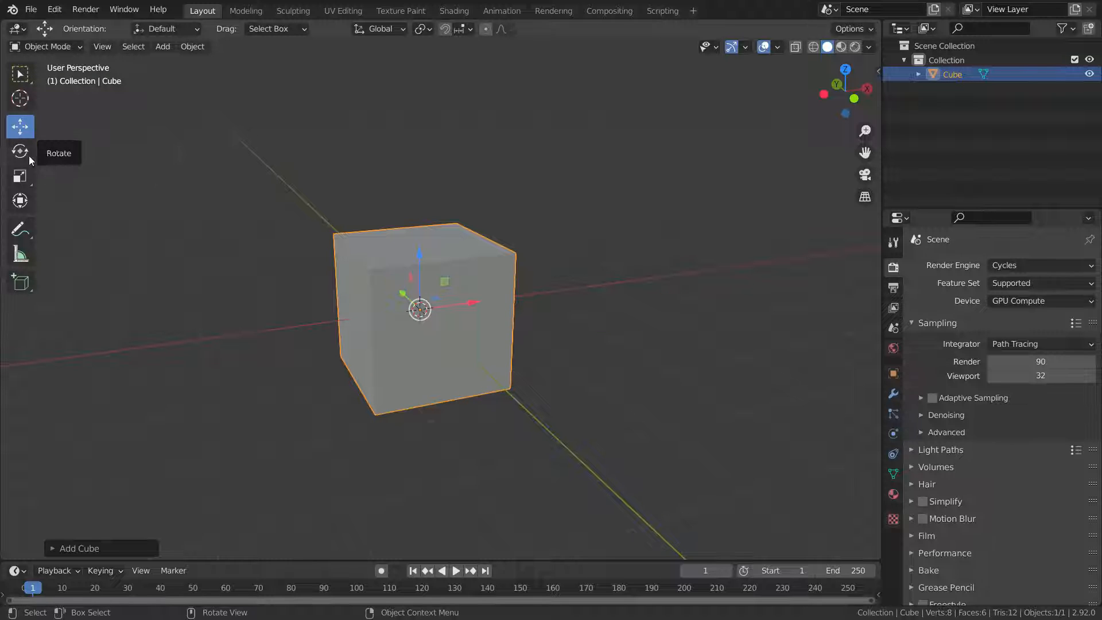
pyautogui.moveTo(20, 153)
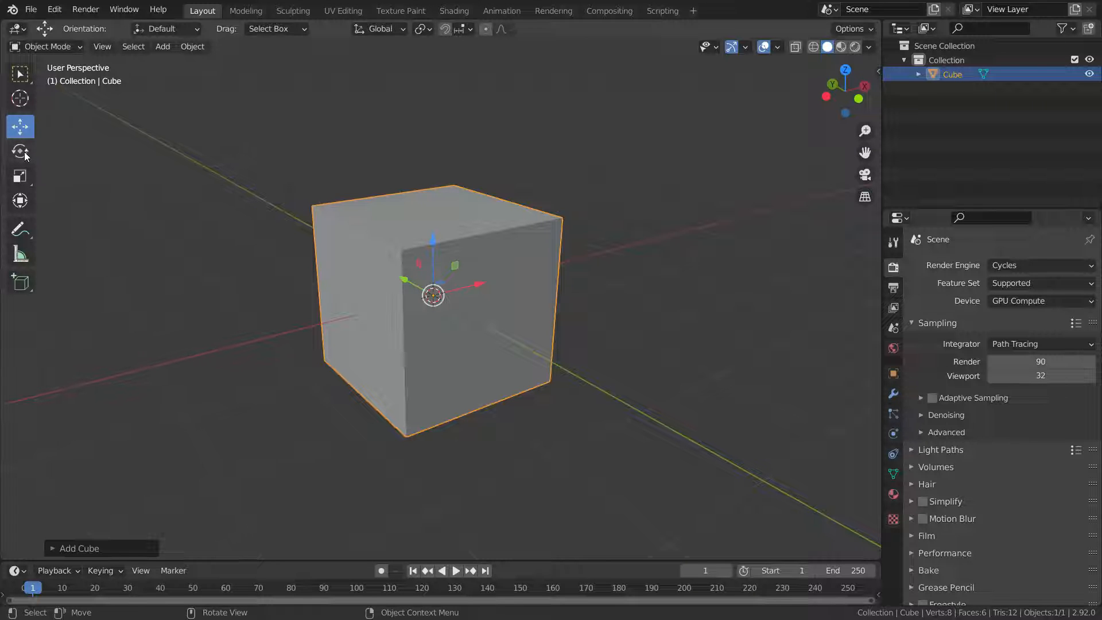
# Rotate the cube around its median point on a single axis, then clear its rotation
pyautogui.click(20, 150)
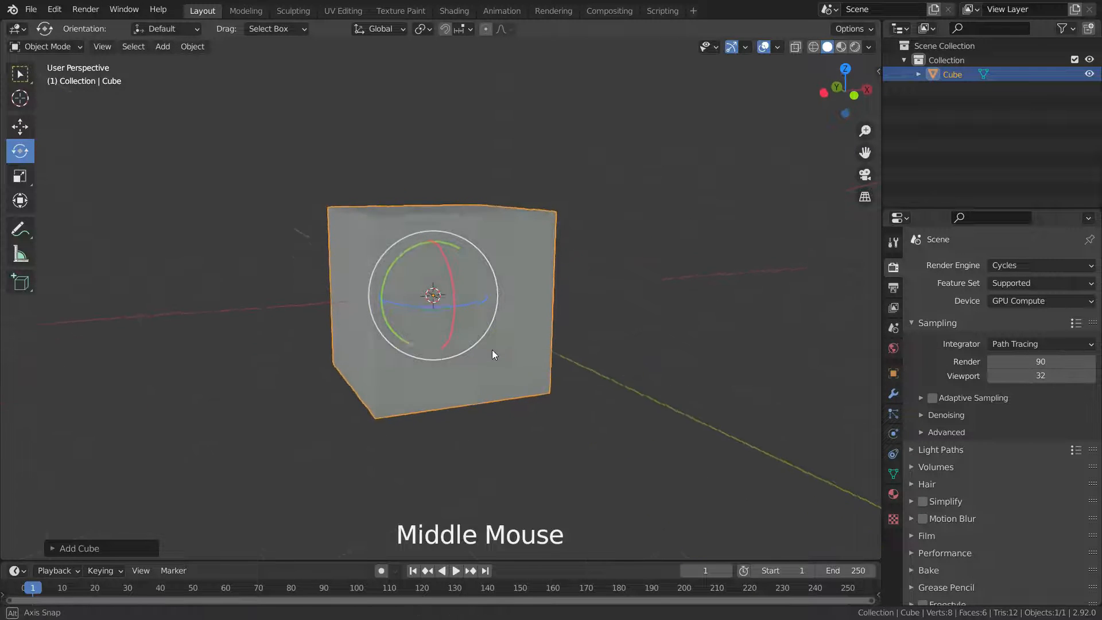
pyautogui.press('r')
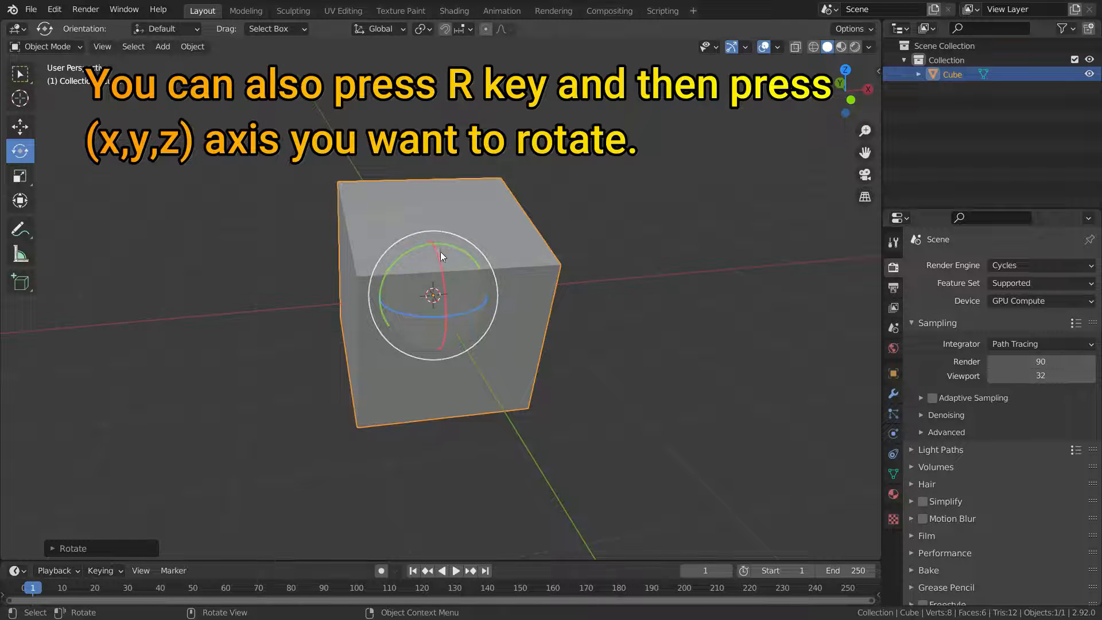
pyautogui.press('r')
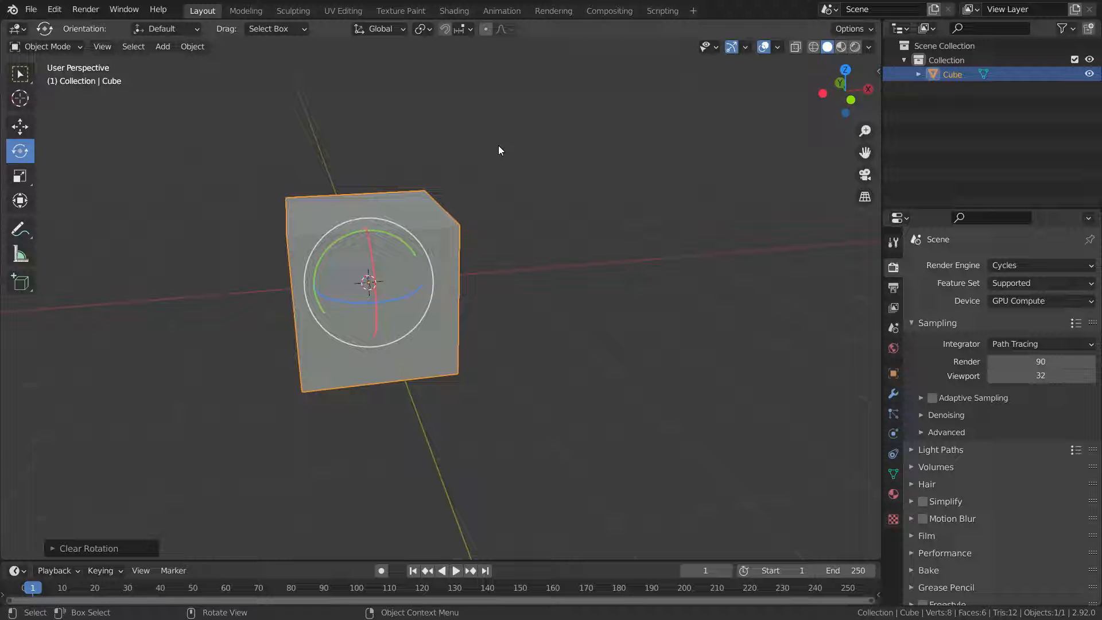
pyautogui.press('Shift+D')
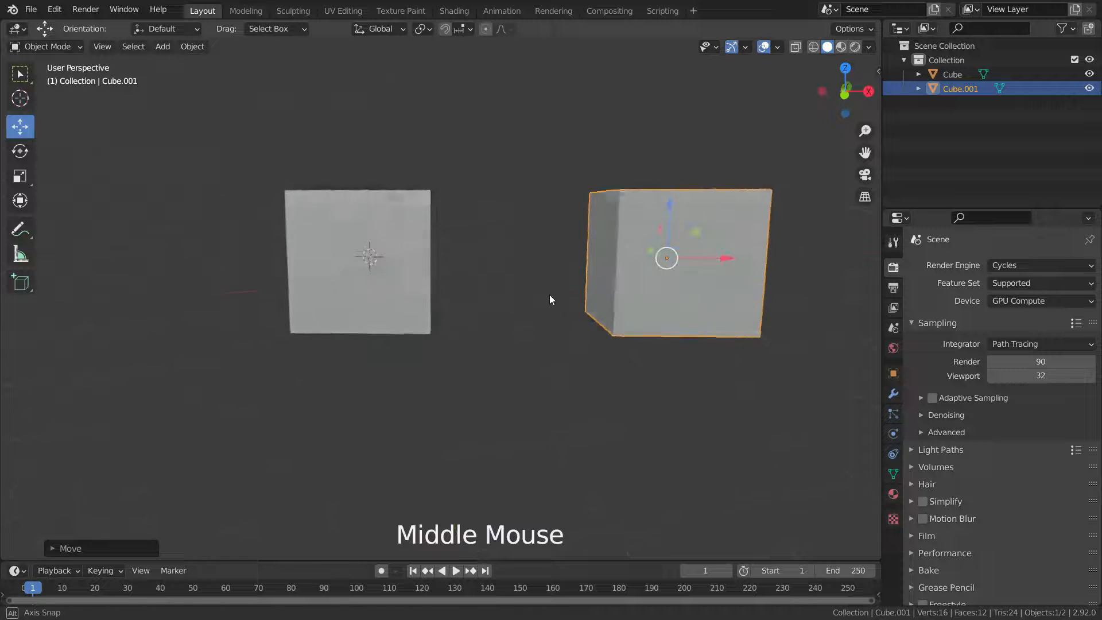
# From front view, rotate both cubes together around their shared median point
pyautogui.scroll(-3)
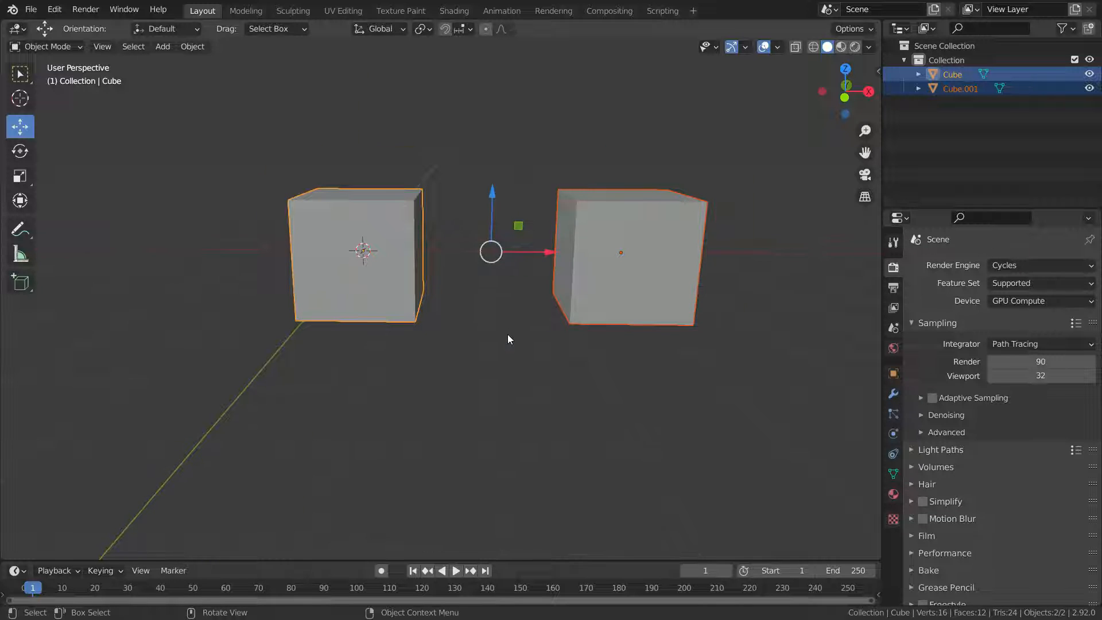
pyautogui.press('KP_1')
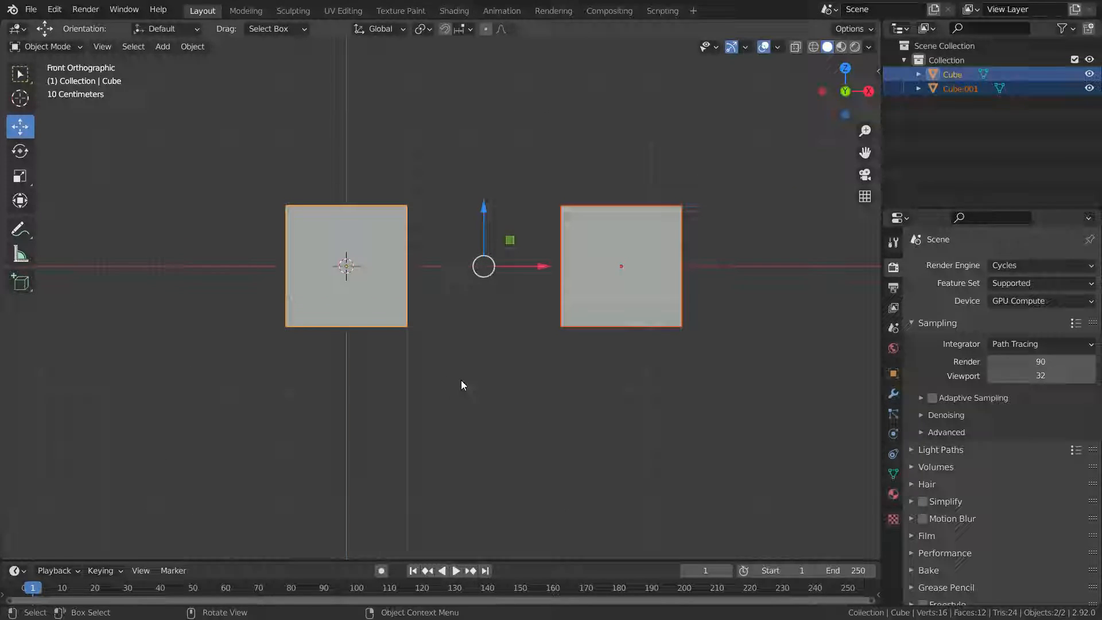
pyautogui.click(20, 151)
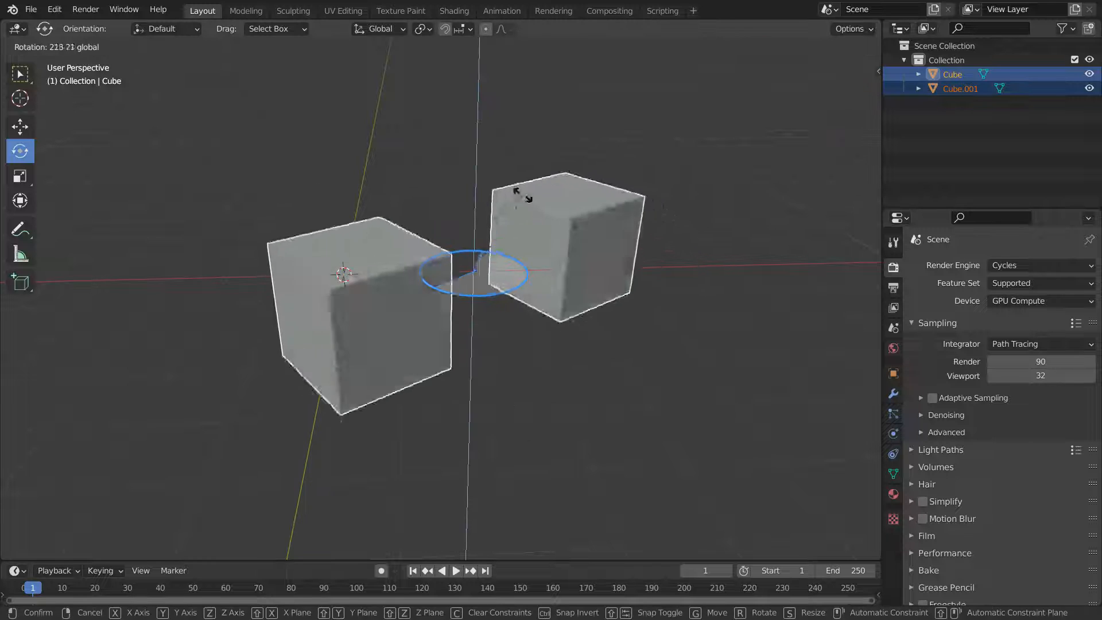
pyautogui.click(534, 444)
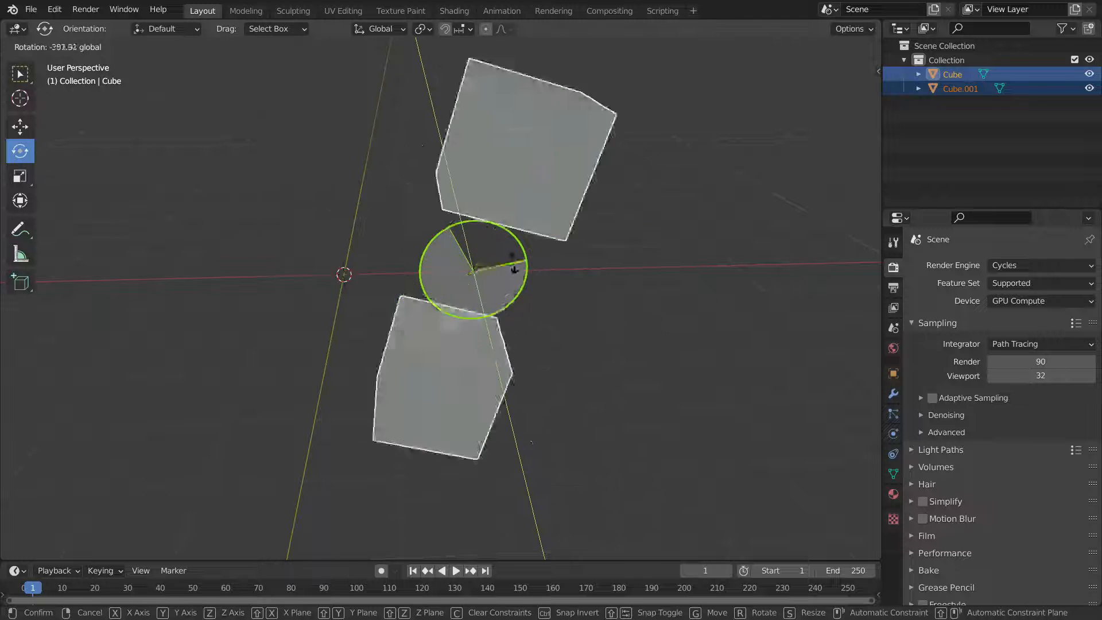
pyautogui.press('Ctrl+Z')
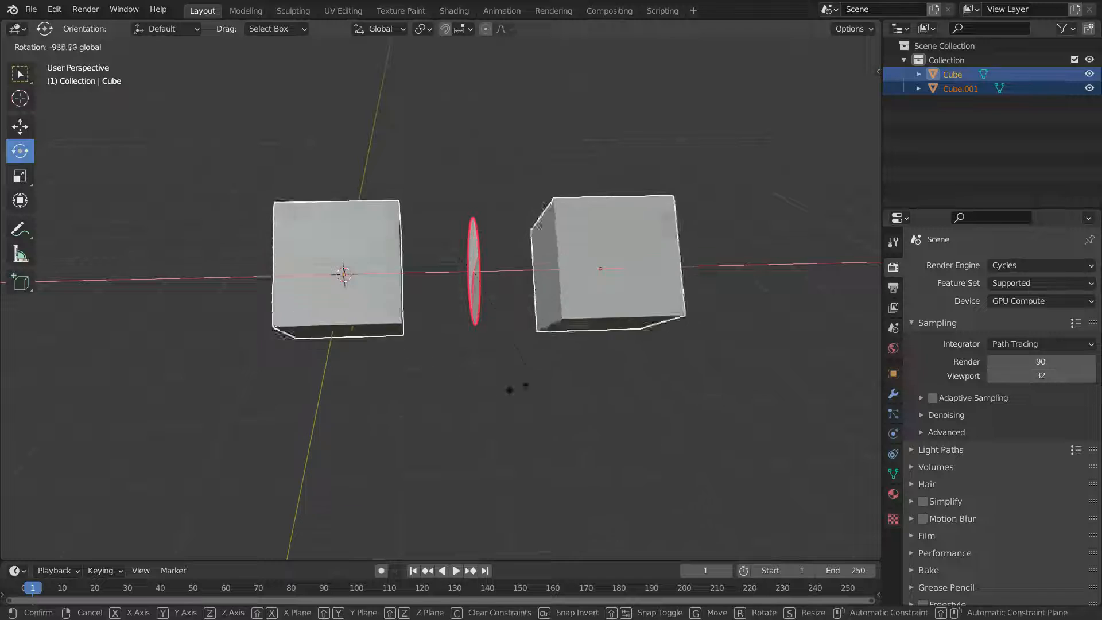
pyautogui.press('Ctrl+Z')
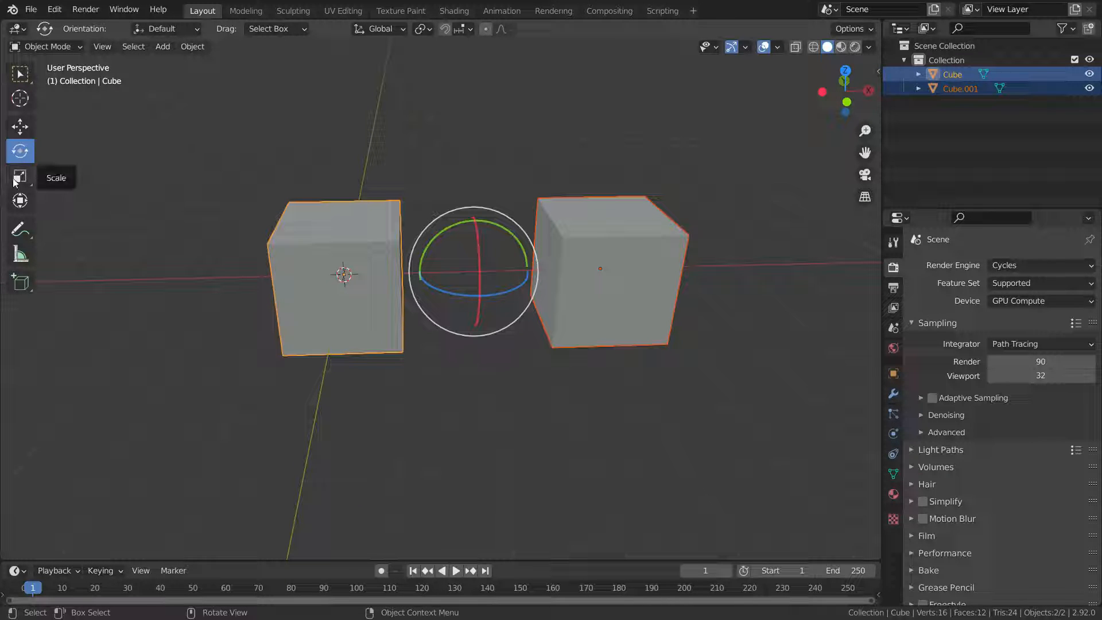
# Switch the pivot to Individual Origins, spin both cubes about their own centres, then undo
pyautogui.click(20, 175)
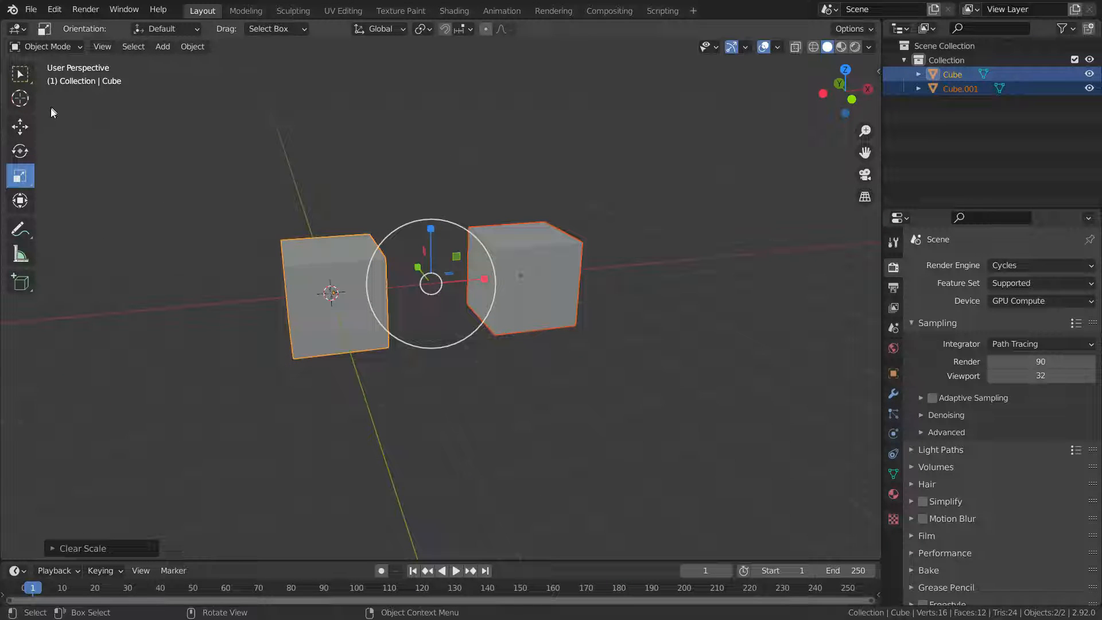
pyautogui.click(20, 151)
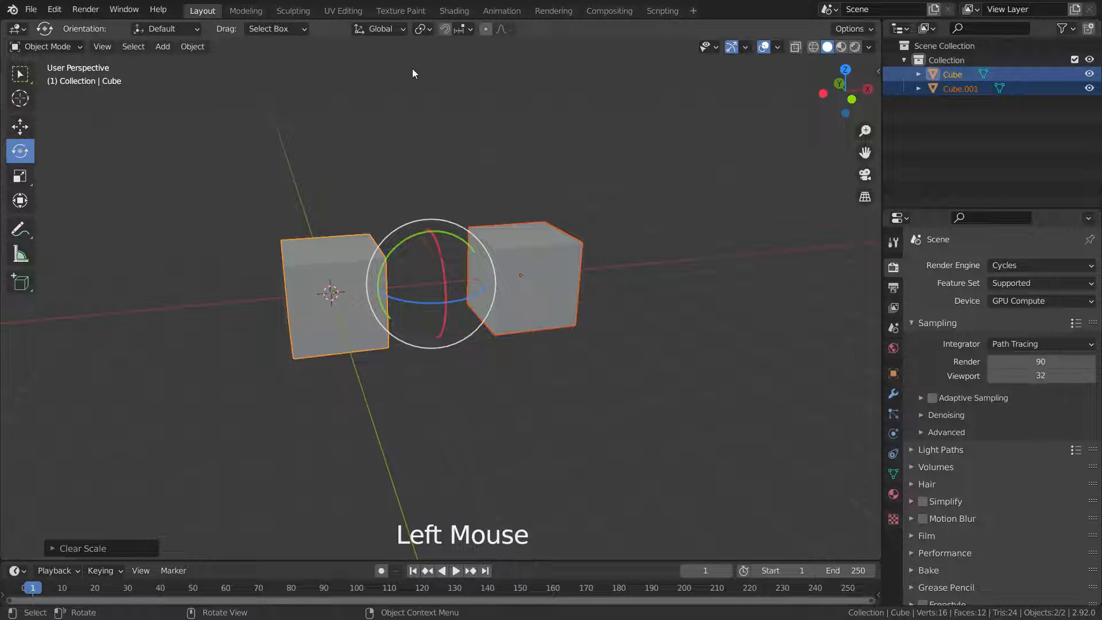
pyautogui.click(419, 29)
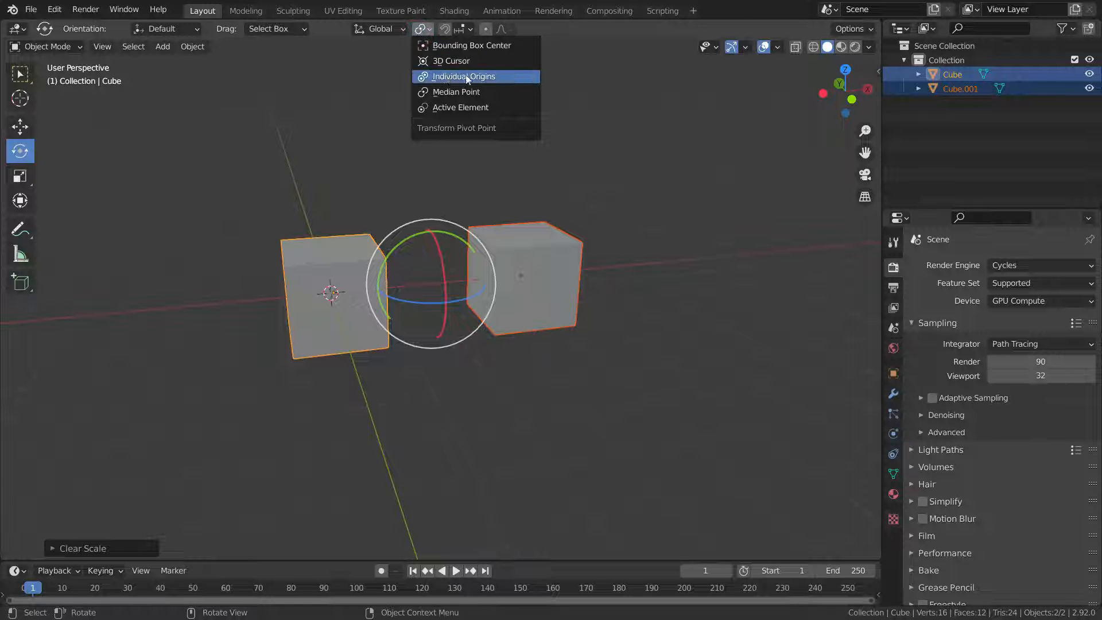
pyautogui.click(463, 76)
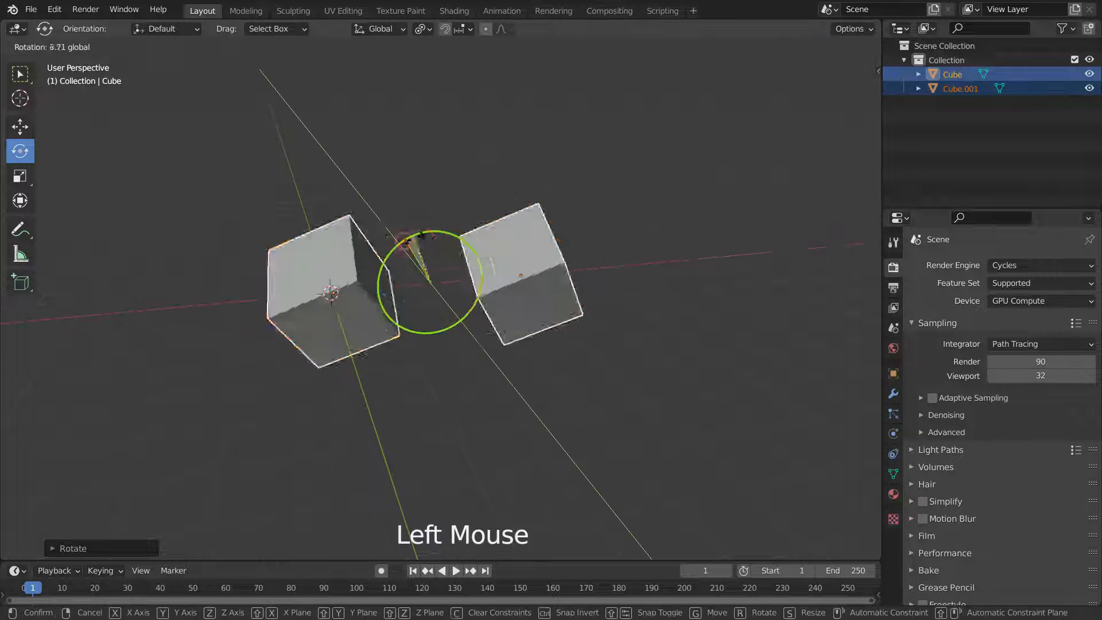
pyautogui.click(428, 280)
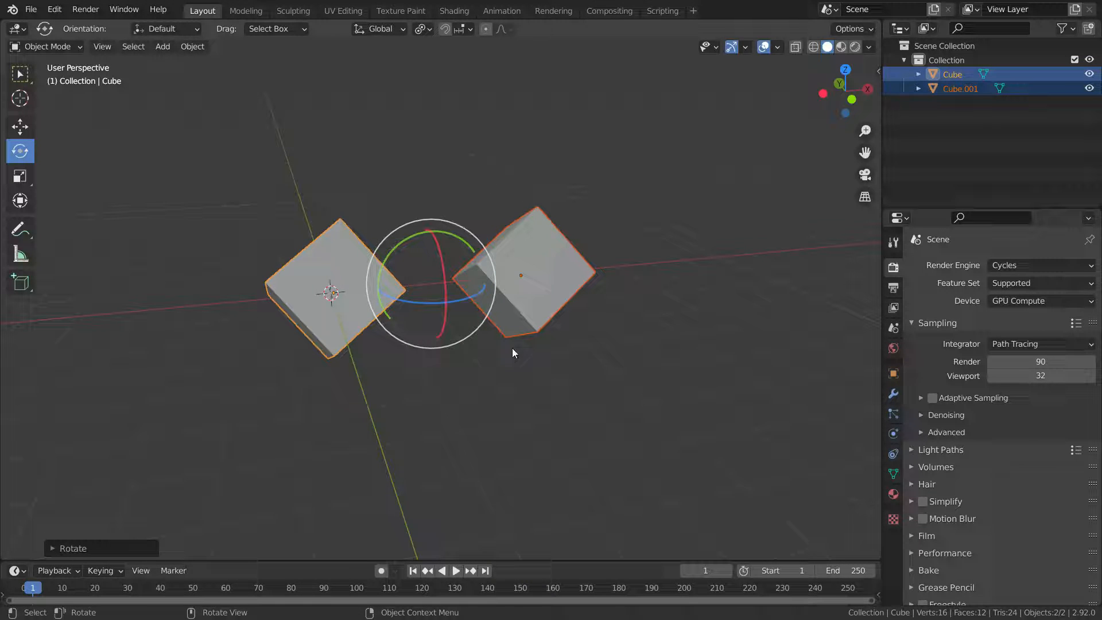
pyautogui.press('Ctrl+Z')
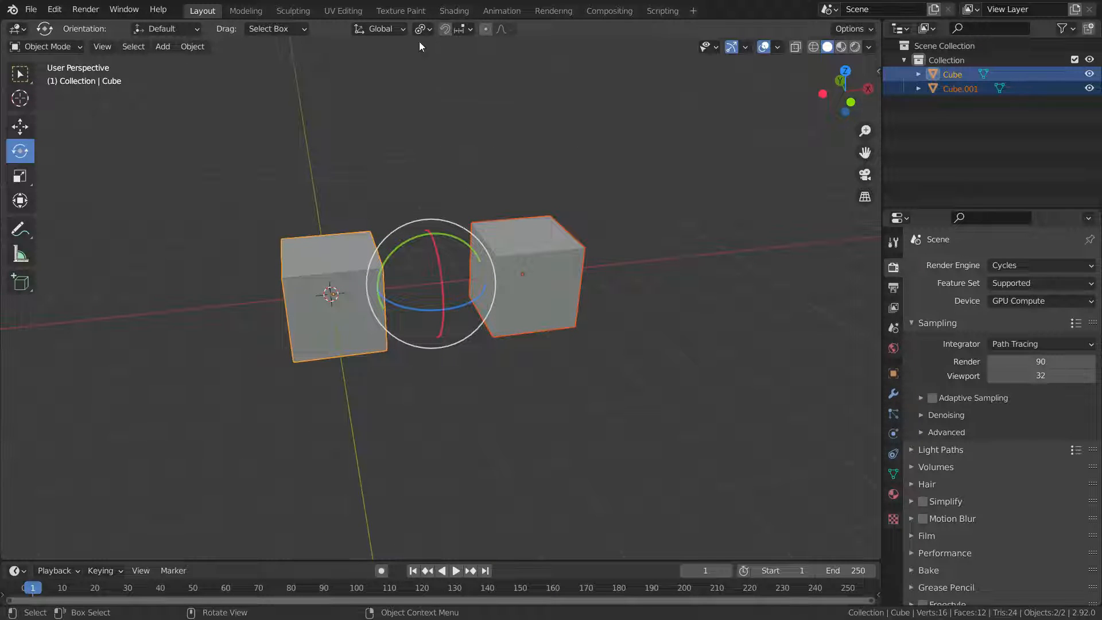
# Switch the pivot to Active Element and view the cubes straight from the front
pyautogui.click(429, 28)
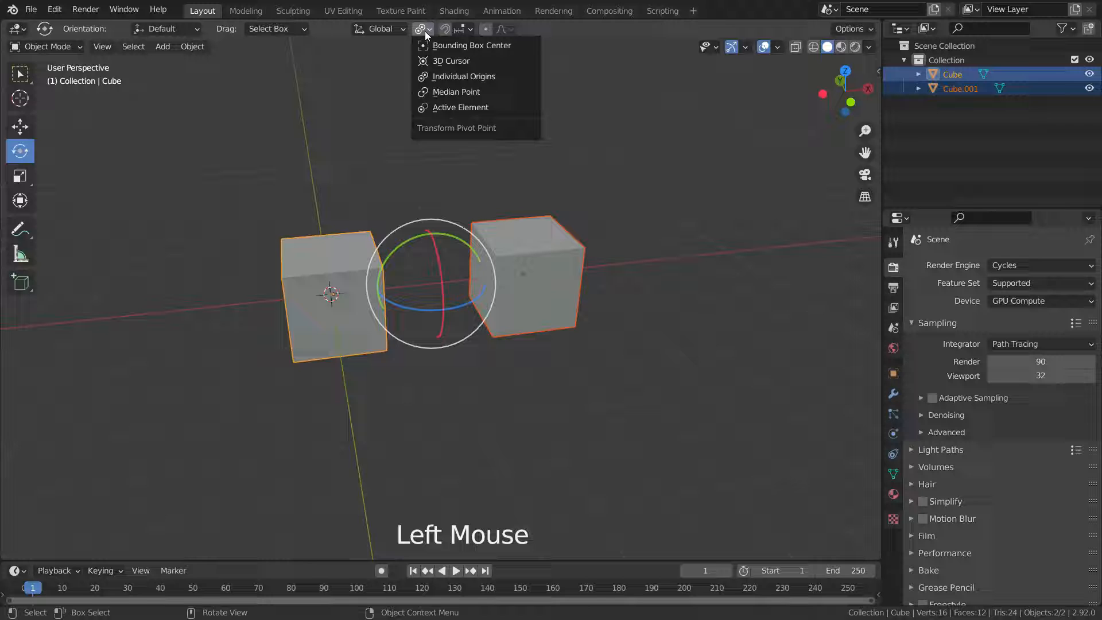
pyautogui.moveTo(471, 45)
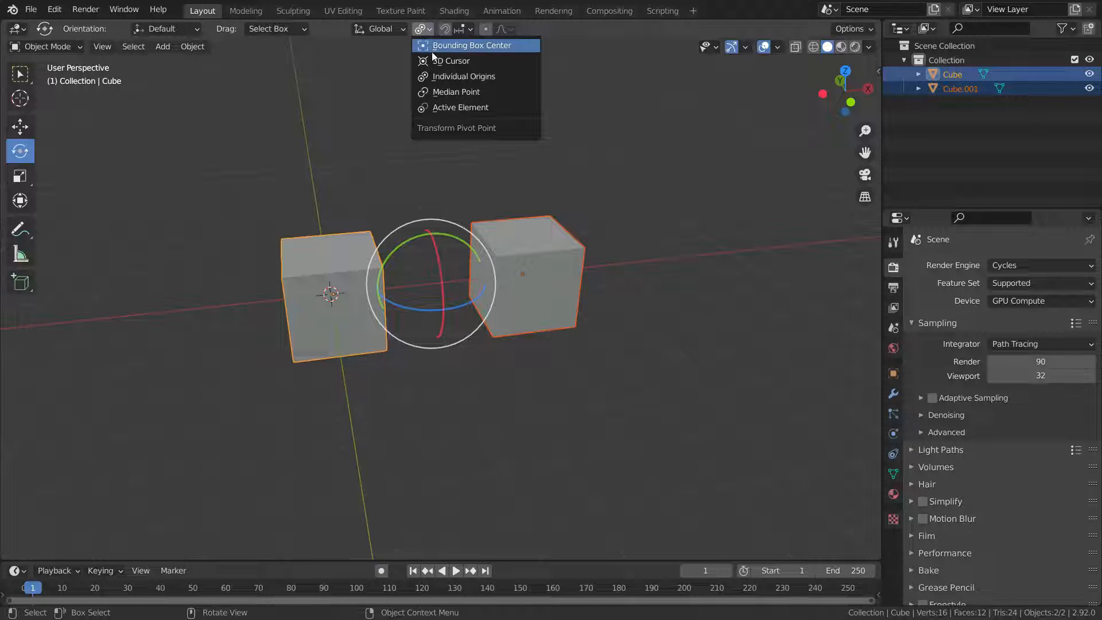
pyautogui.moveTo(466, 109)
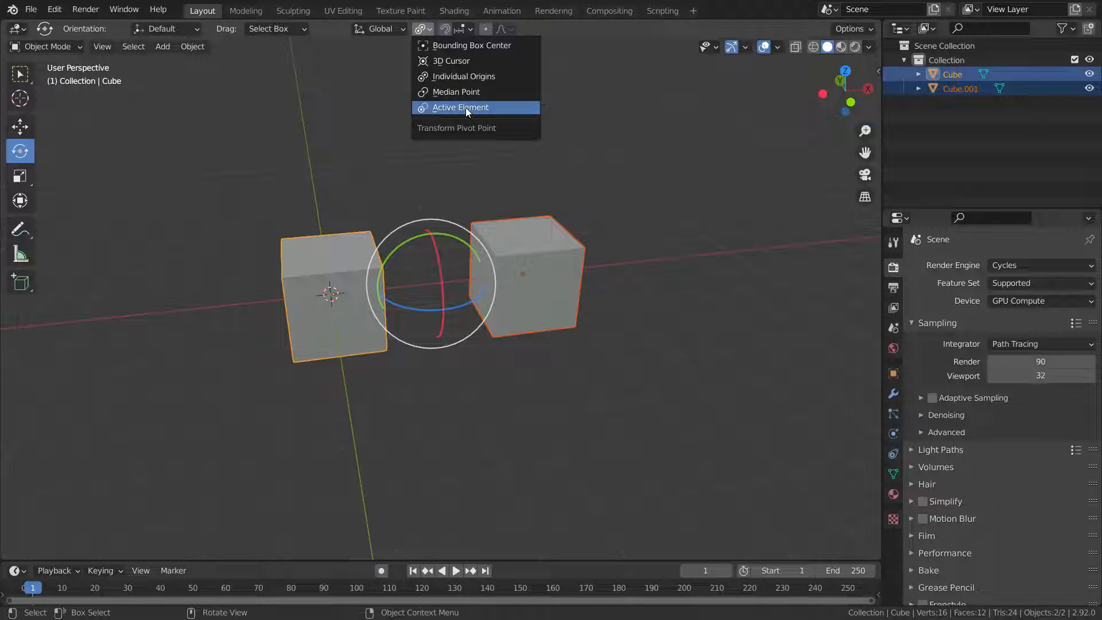
pyautogui.click(459, 108)
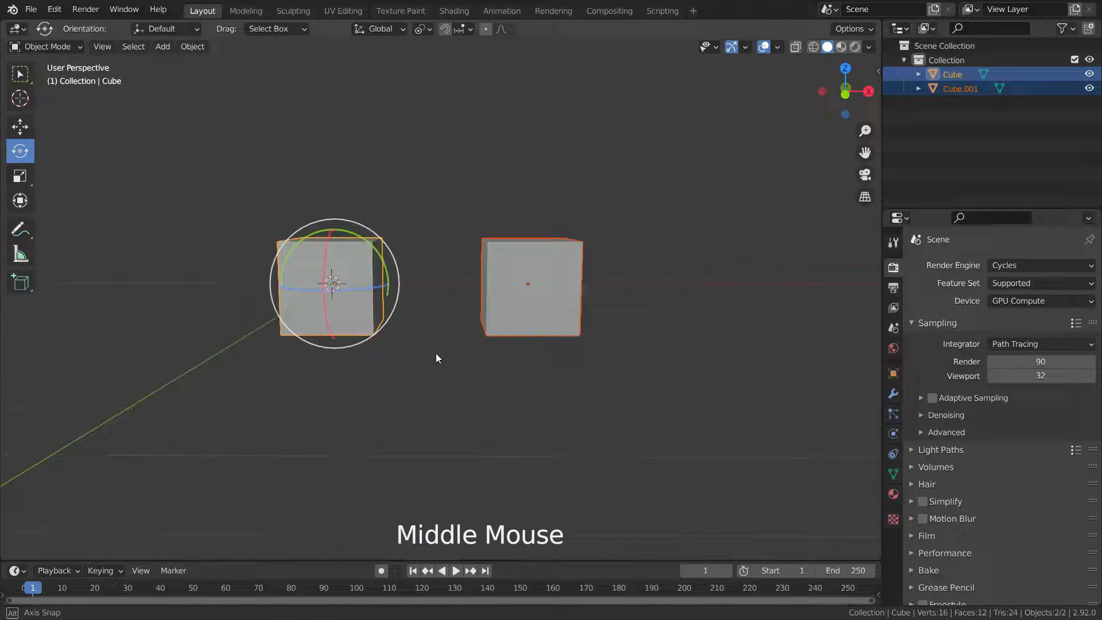
pyautogui.scroll(3)
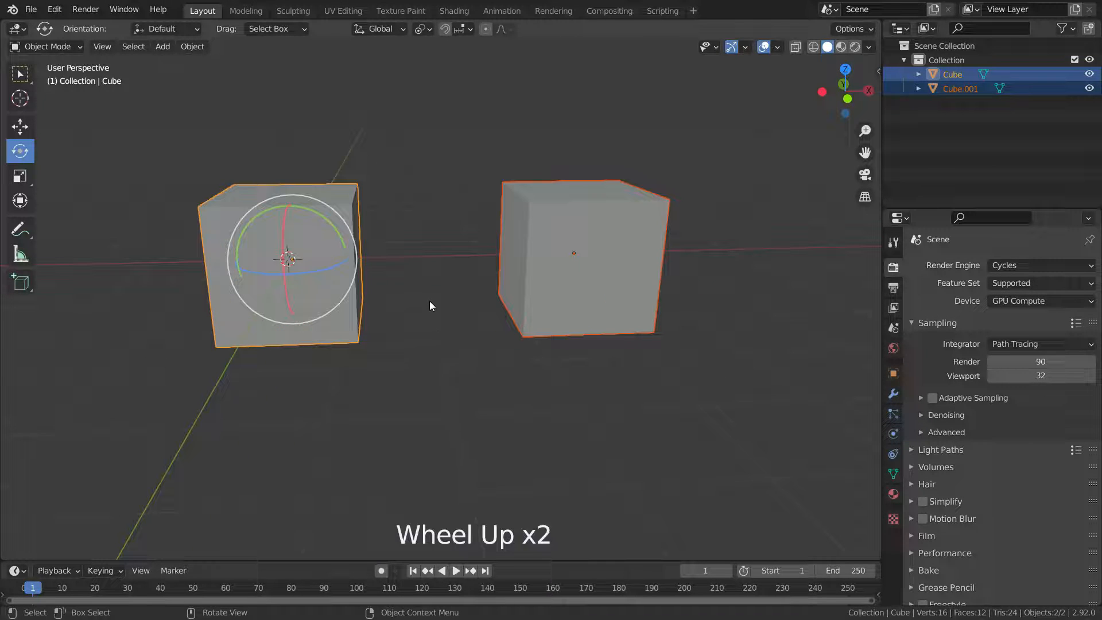
pyautogui.press('KP_1')
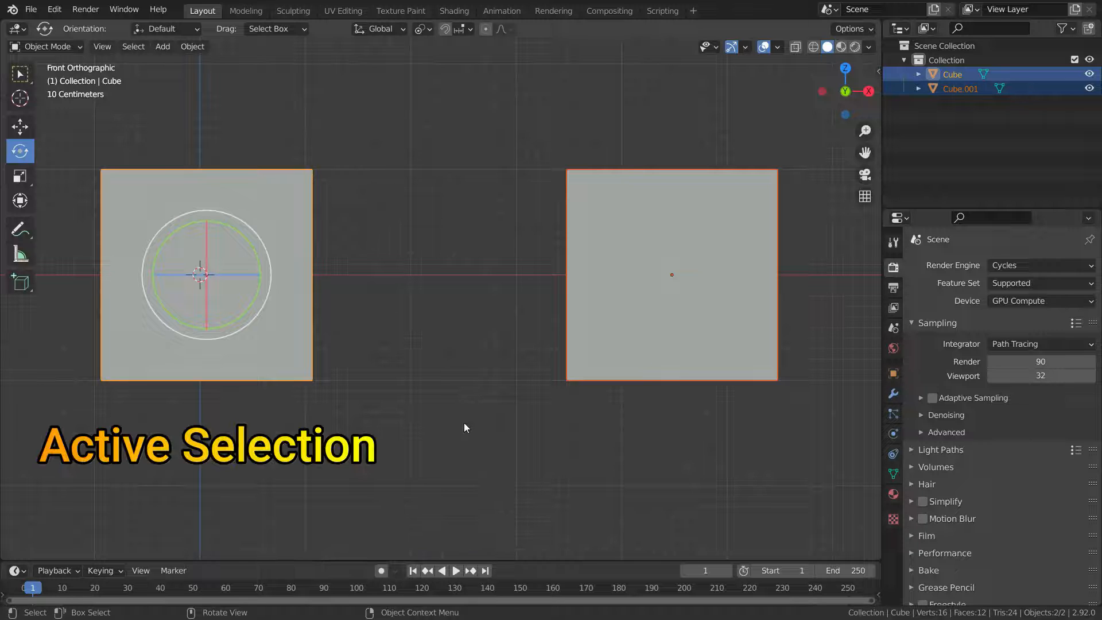
pyautogui.moveTo(381, 571)
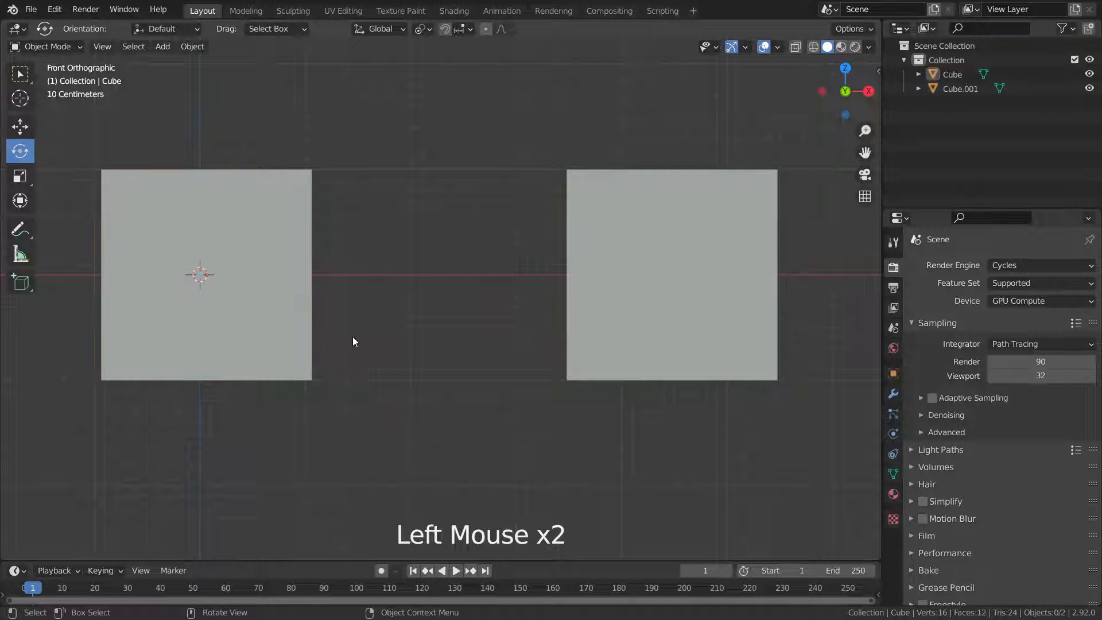
# Select both cubes and rotate them around the active cube
pyautogui.click(206, 275)
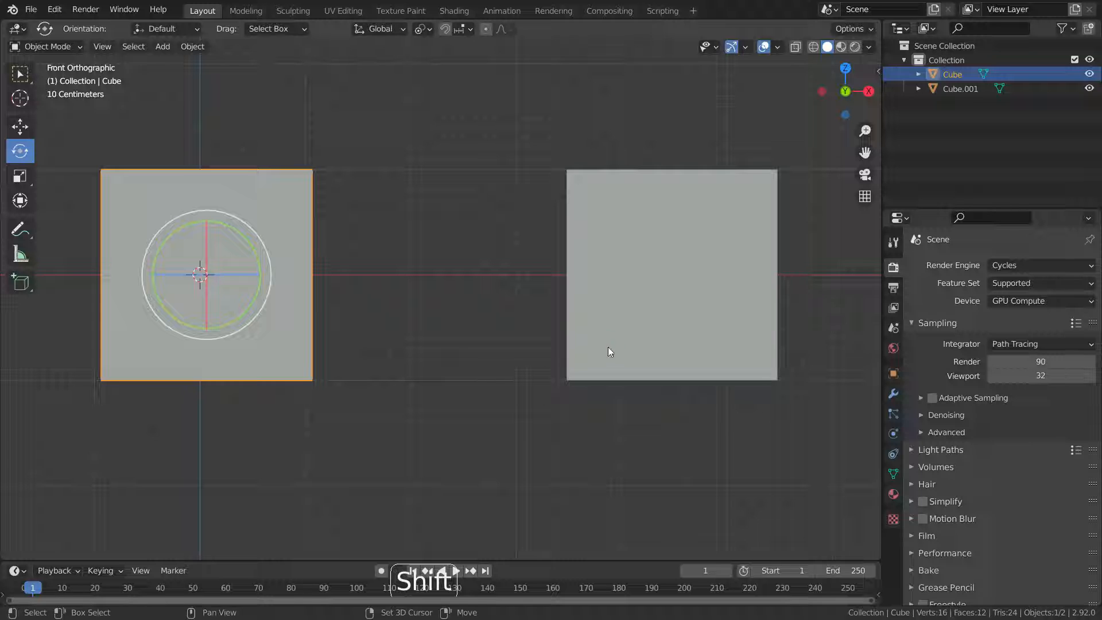
pyautogui.click(670, 273)
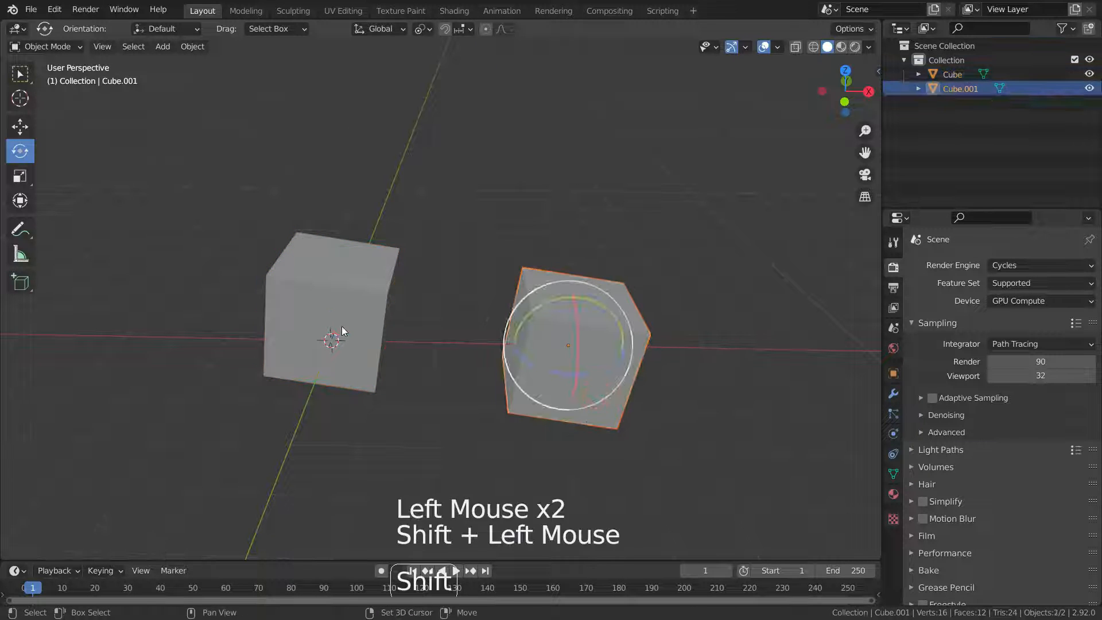
pyautogui.press('r')
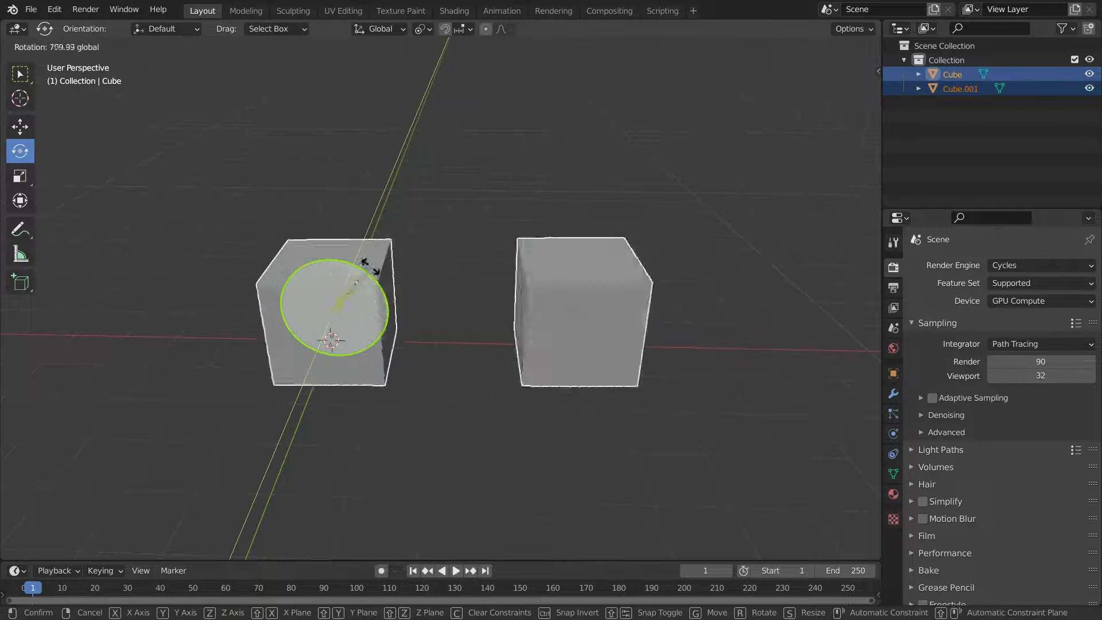
pyautogui.scroll(-3)
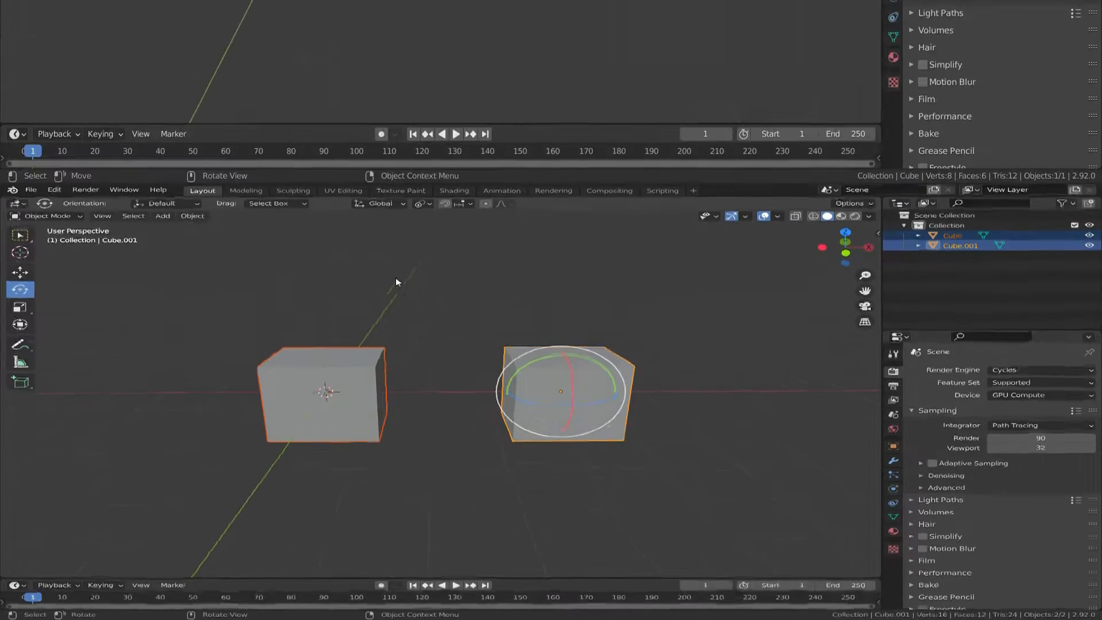
pyautogui.click(421, 30)
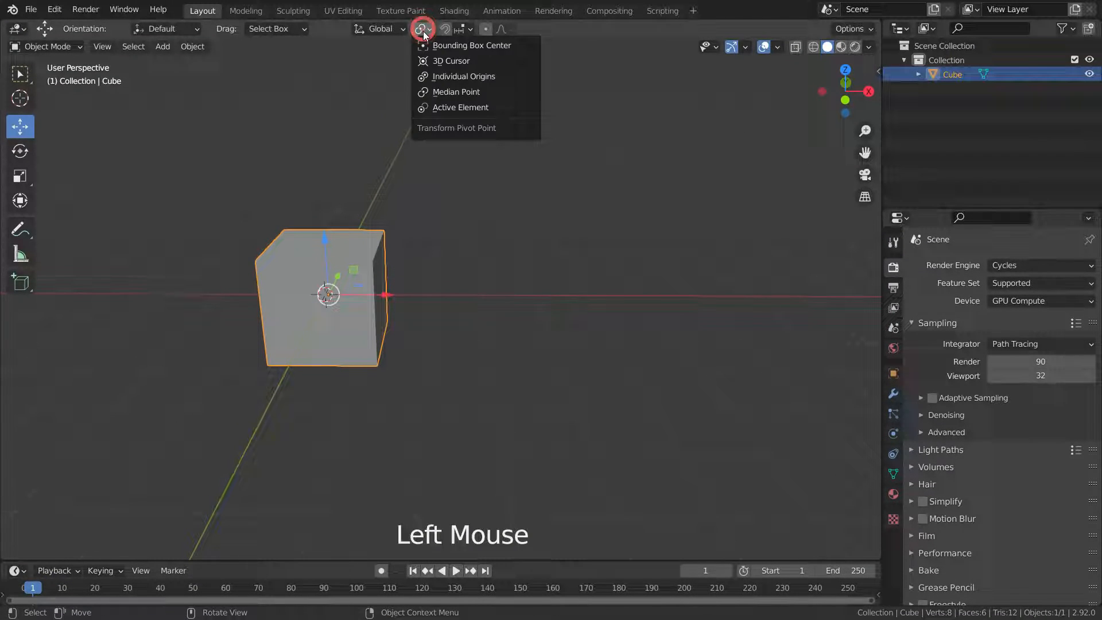
pyautogui.moveTo(451, 61)
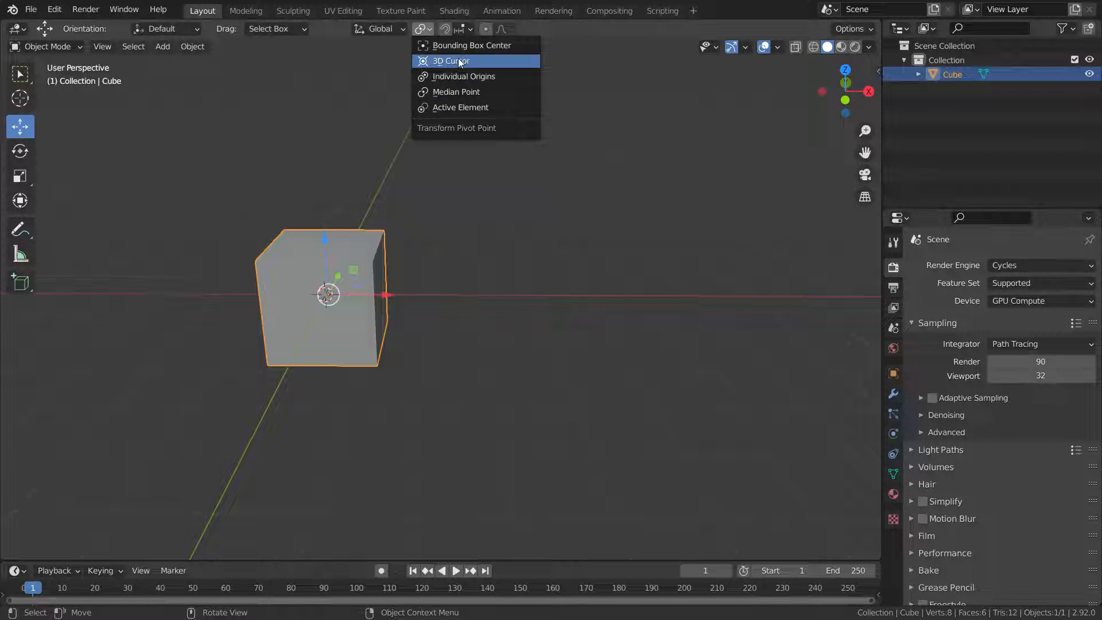
# With the 3D Cursor as pivot, rotate the cube around it and undo the rotation
pyautogui.scroll(3)
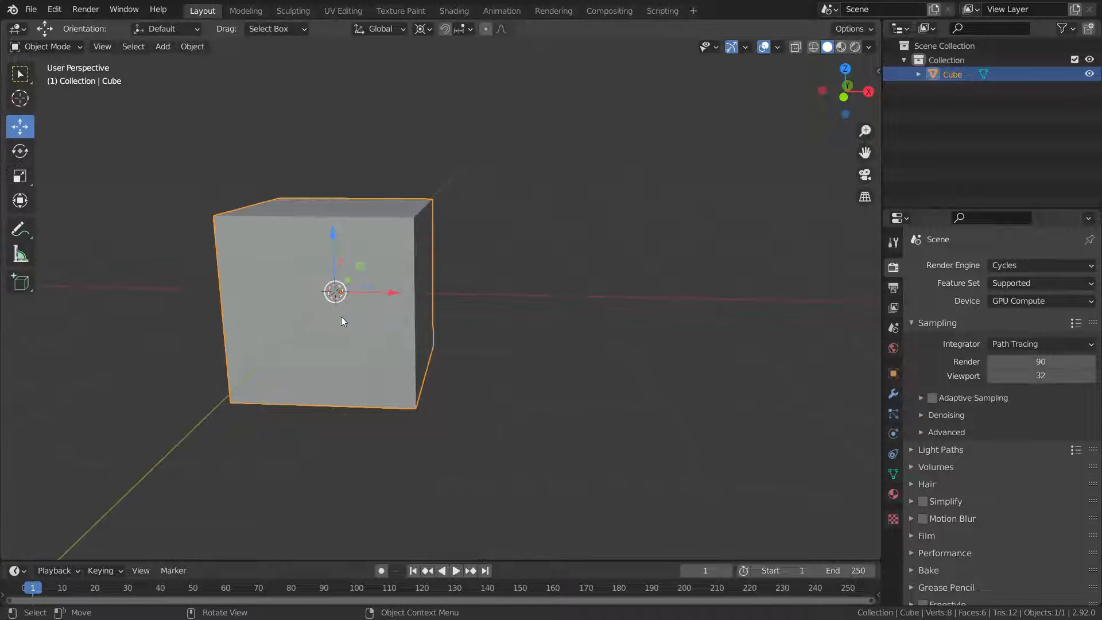
pyautogui.press('r')
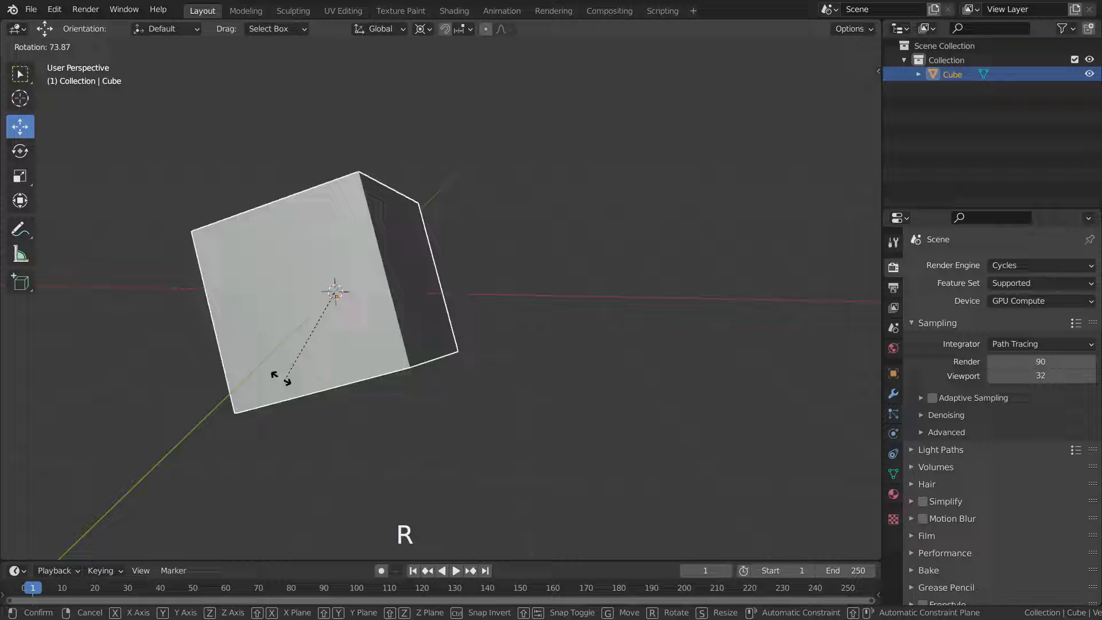
pyautogui.scroll(-3)
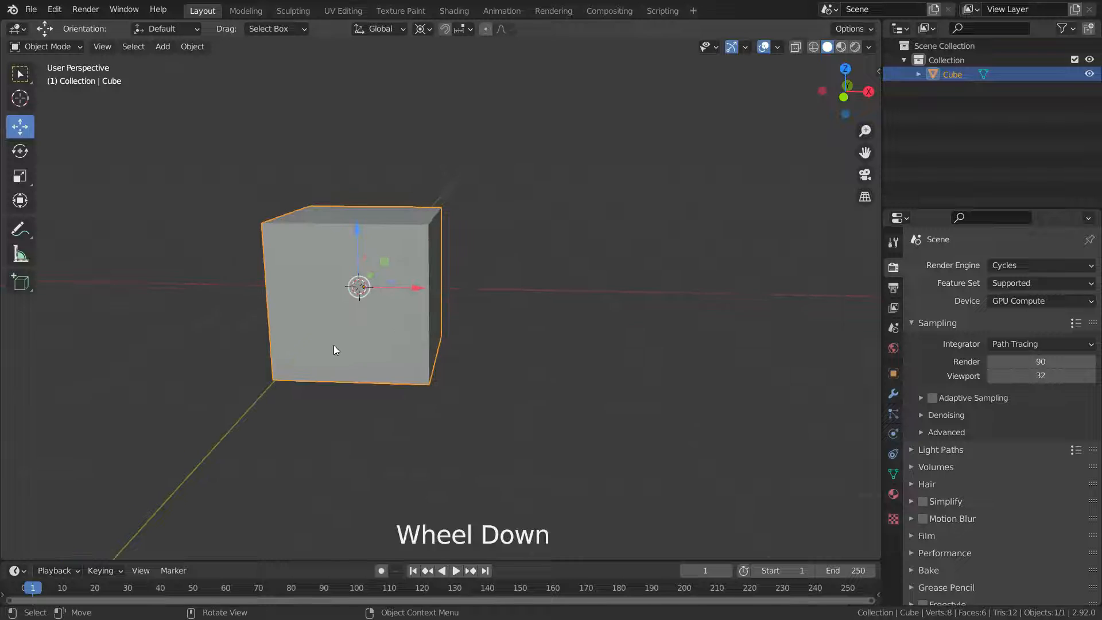
pyautogui.press('r')
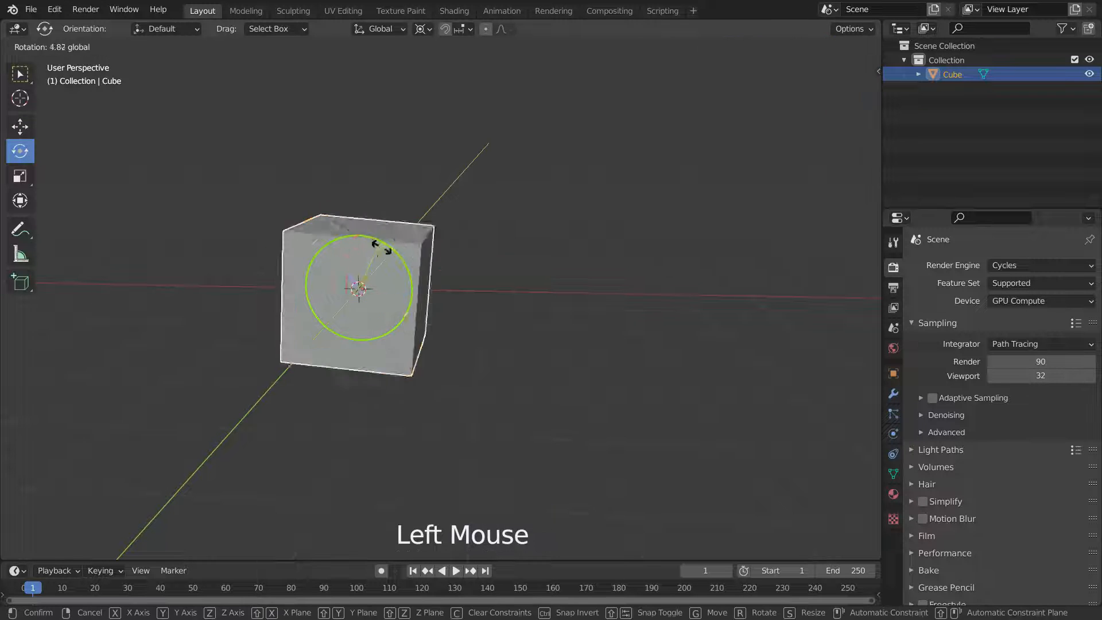
pyautogui.press('Ctrl+Z')
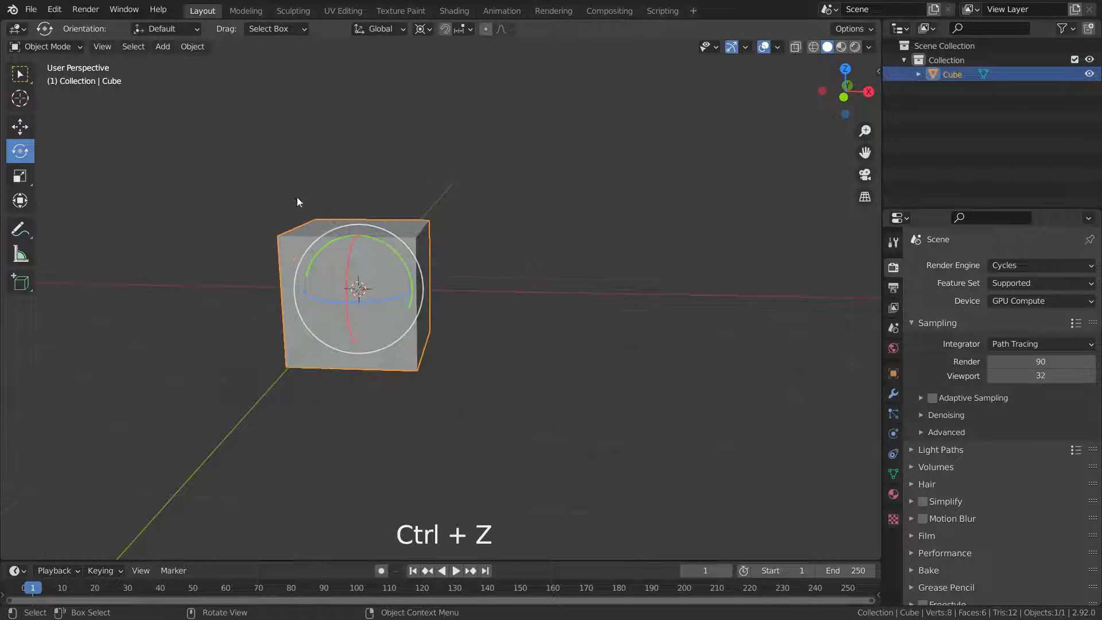
pyautogui.click(20, 98)
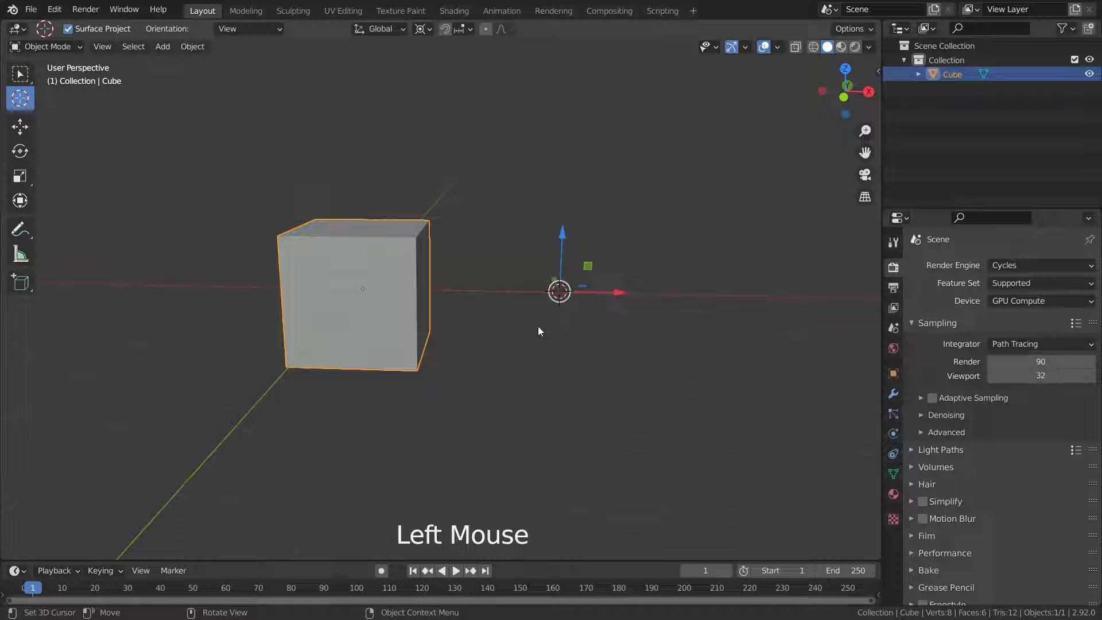
# Place the 3D cursor in the empty space to the right of the cube
pyautogui.click(559, 294)
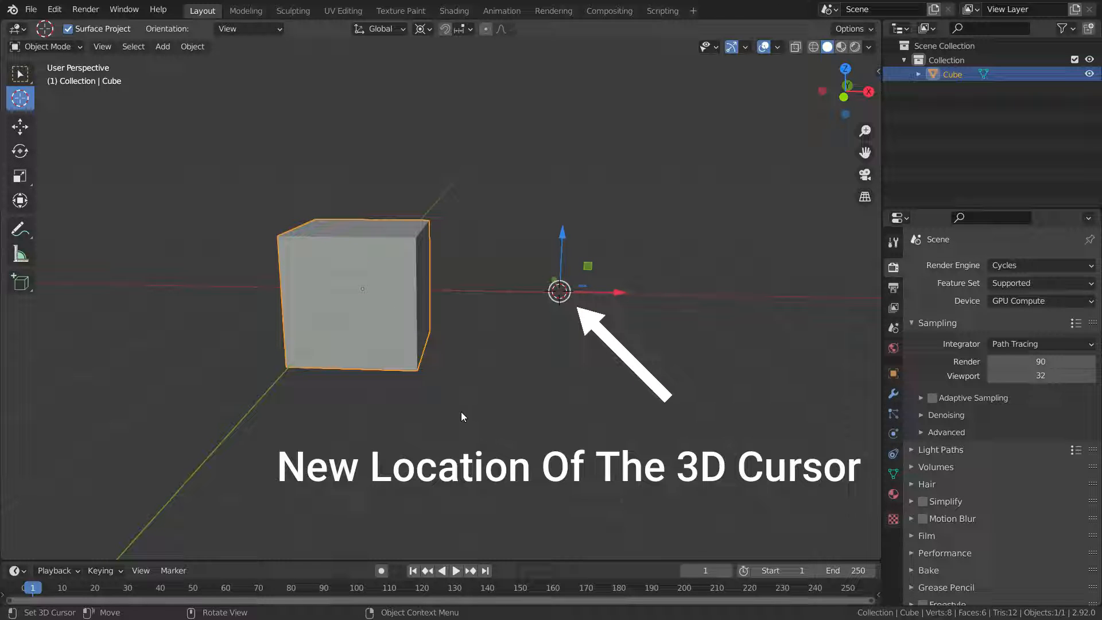
pyautogui.click(20, 151)
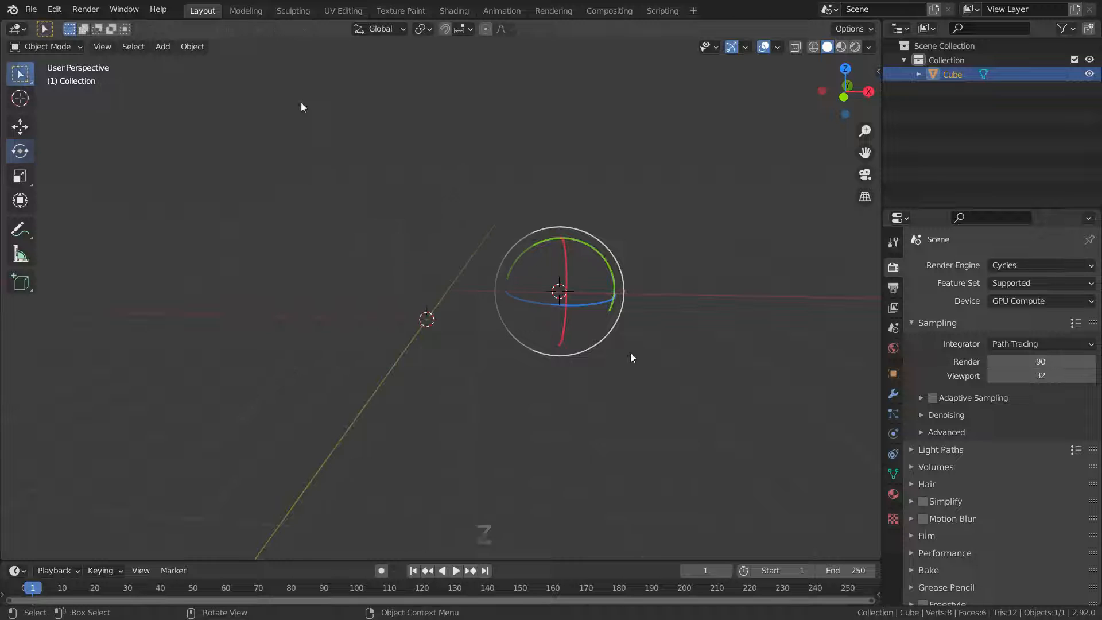
# Add a UV sphere, duplicate it beside the original, and centre the view on the sphere grid
pyautogui.press('shift+a')
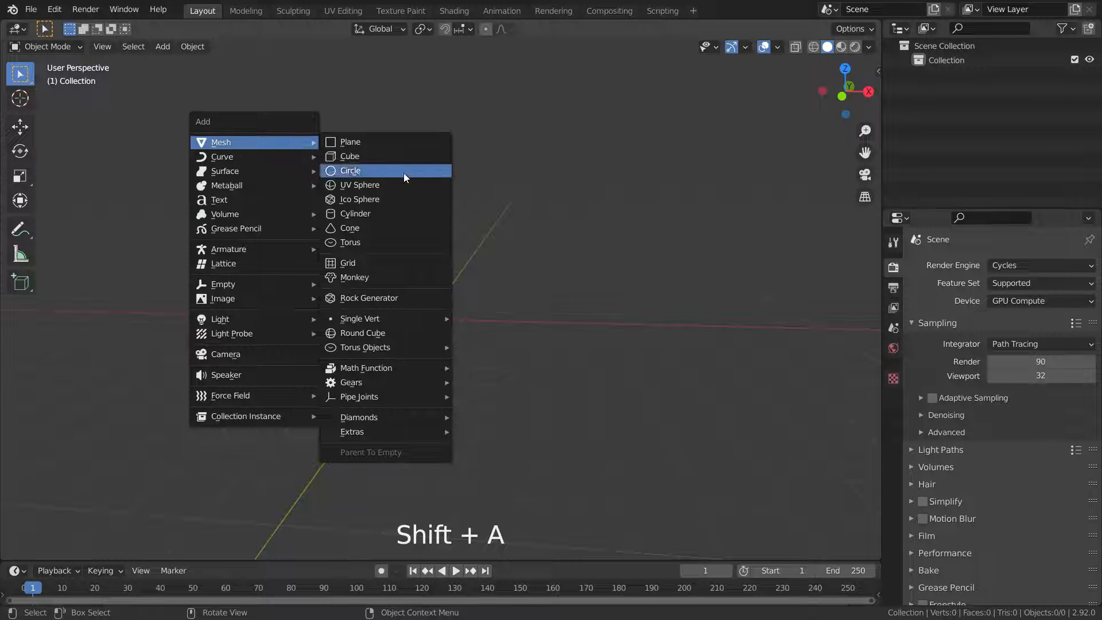
pyautogui.click(359, 185)
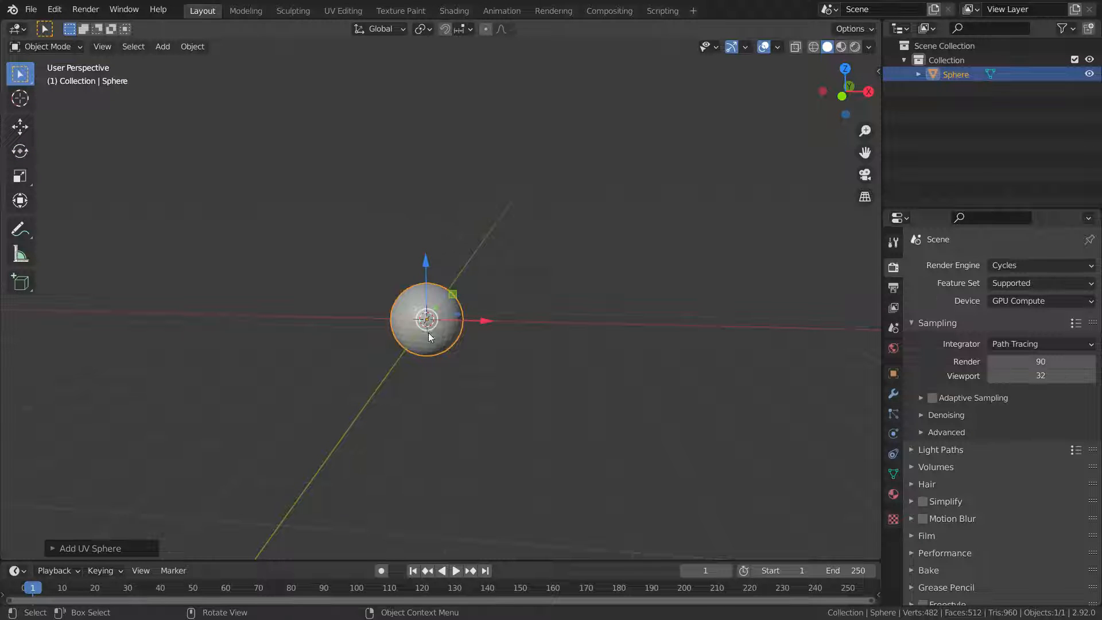
pyautogui.press('Shift+D')
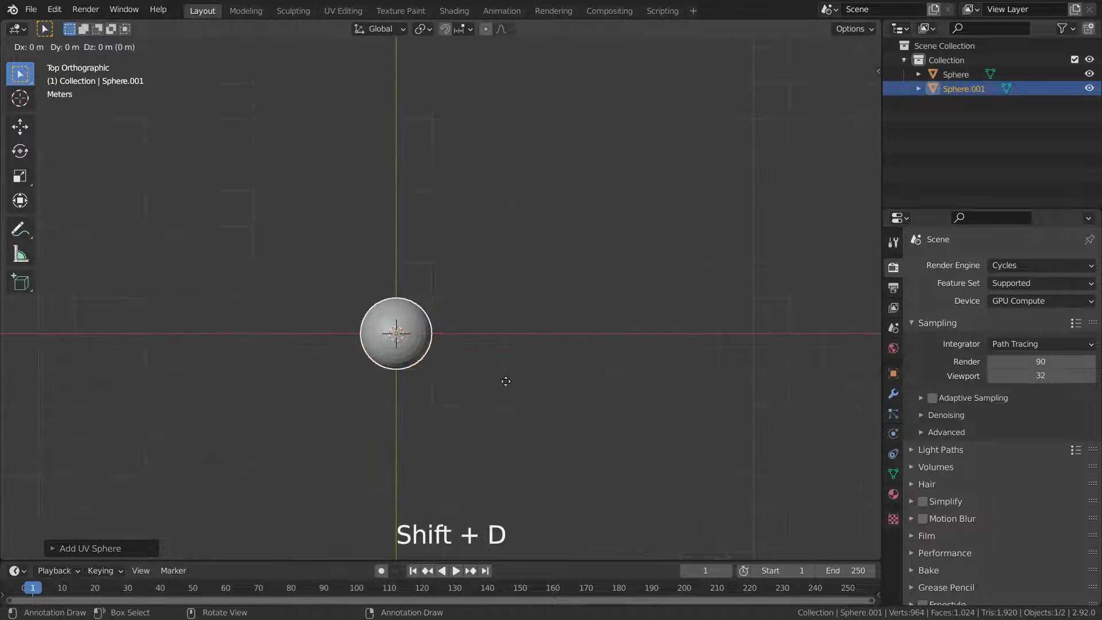
pyautogui.moveTo(395, 333); pyautogui.dragTo(554, 332)
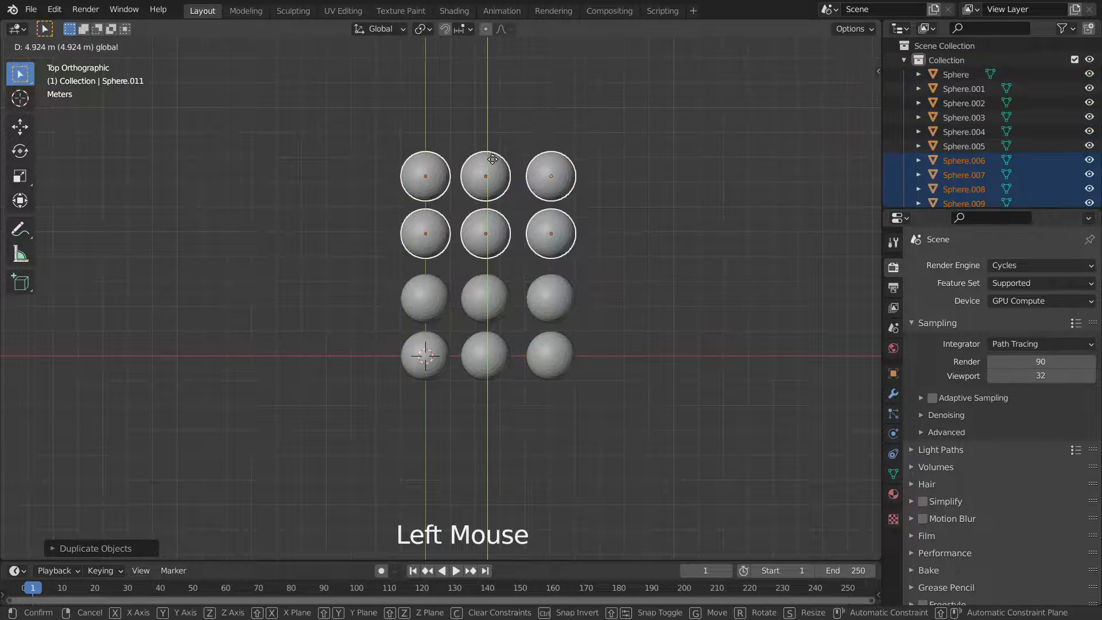
pyautogui.scroll(-3)
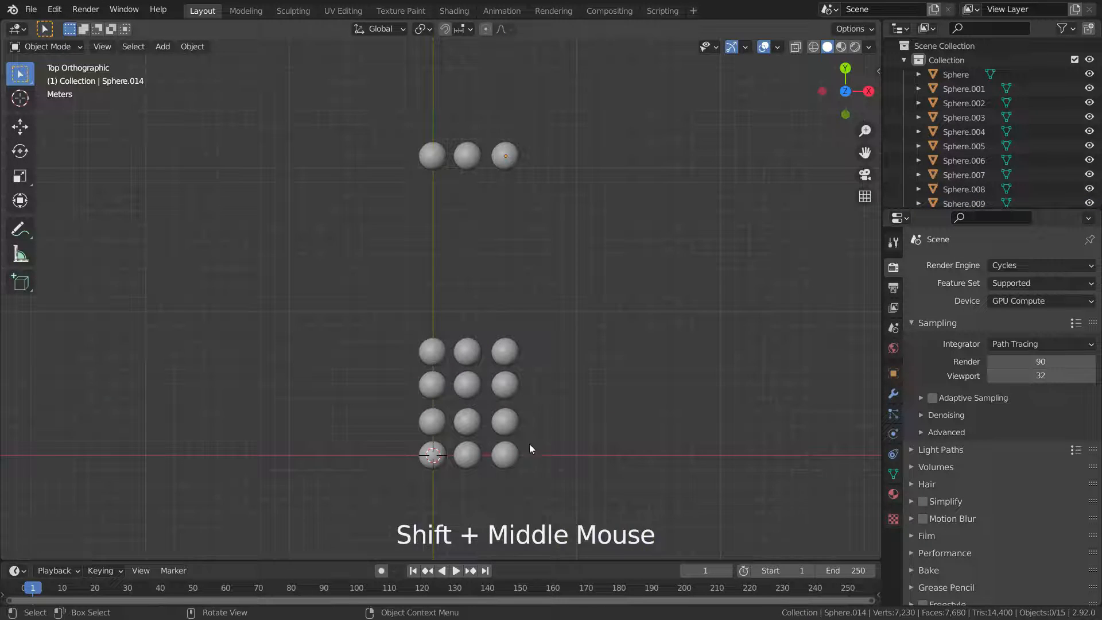
pyautogui.moveTo(530, 448); pyautogui.dragTo(596, 322)
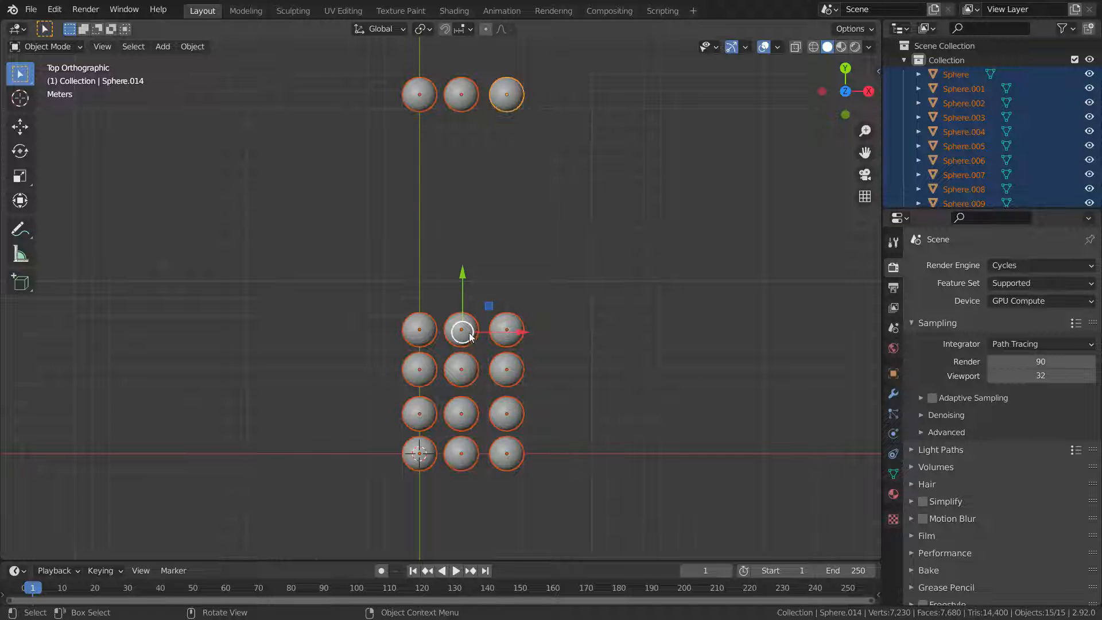
# Set the spheres' transform pivot point to Bounding Box Center
pyautogui.click(420, 29)
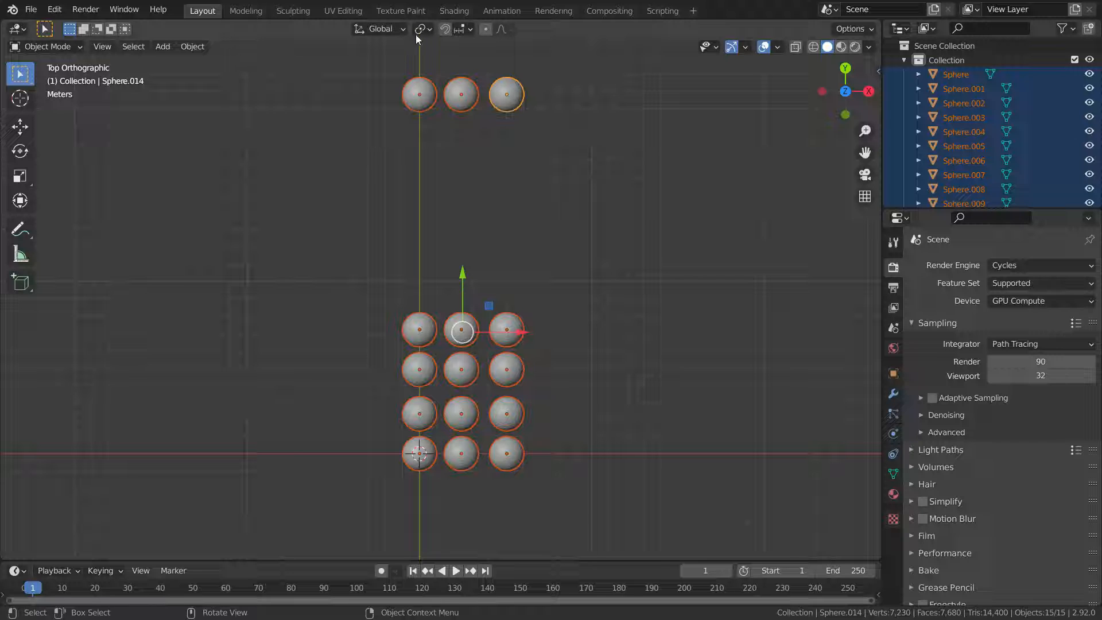
pyautogui.click(420, 29)
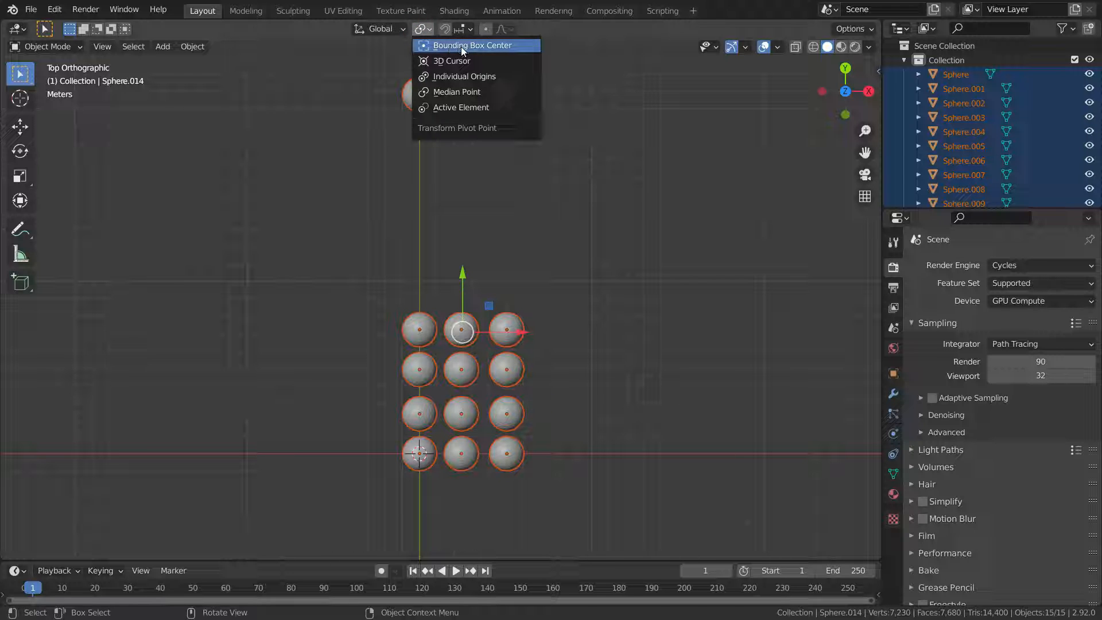
pyautogui.click(476, 45)
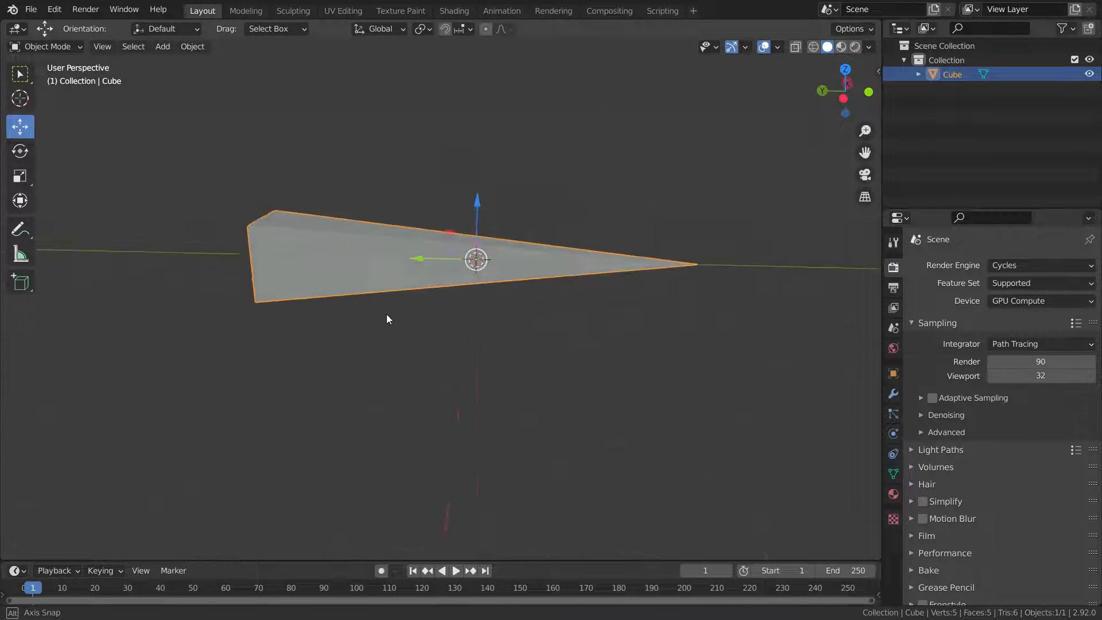
# Enter Edit Mode on the wedge, select all five vertices and make the pointed tip active
pyautogui.press('Tab')
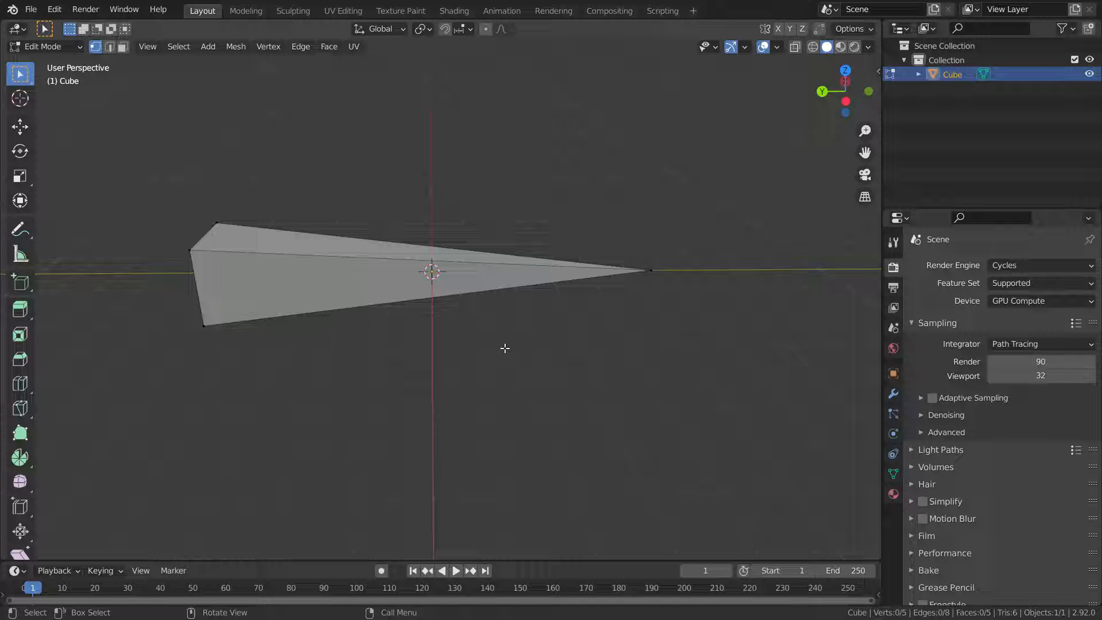
pyautogui.press('A')
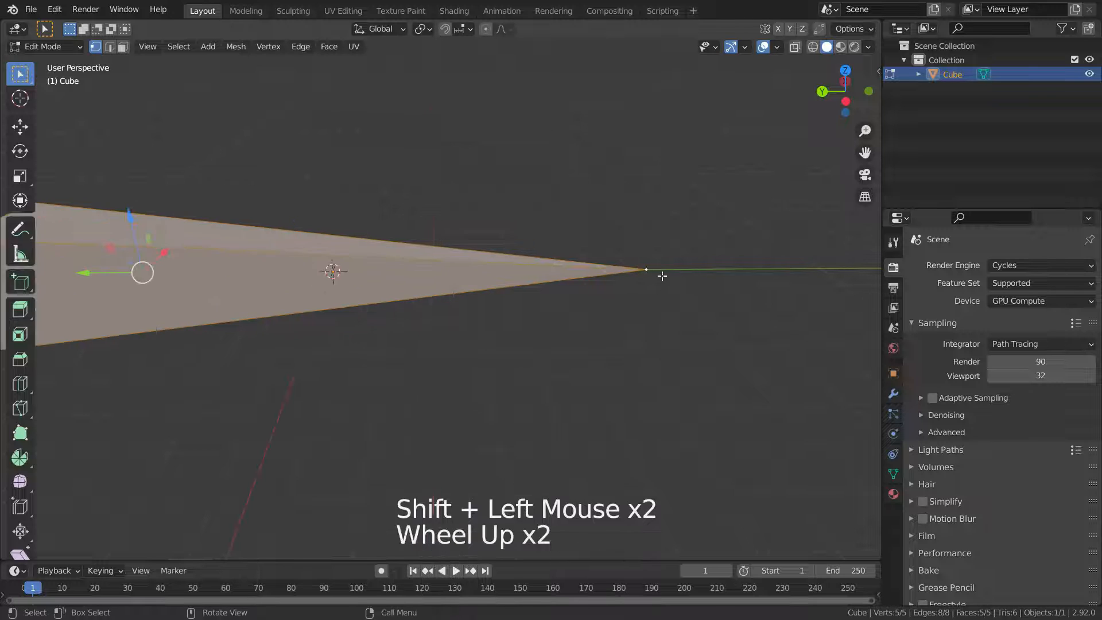
pyautogui.moveTo(661, 275); pyautogui.dragTo(633, 293)
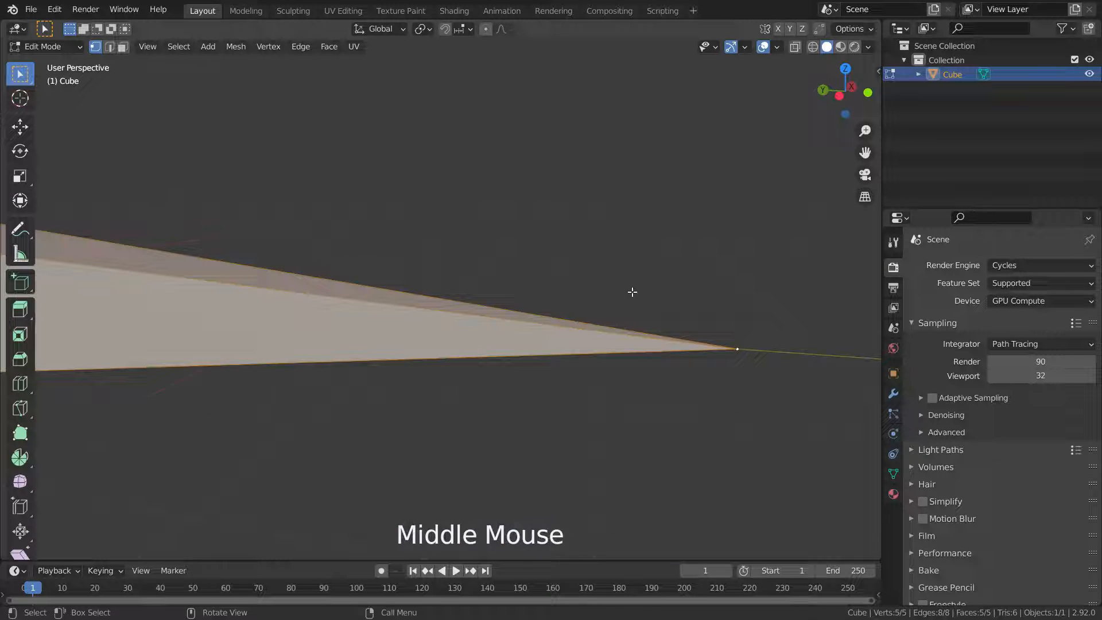
pyautogui.scroll(-3)
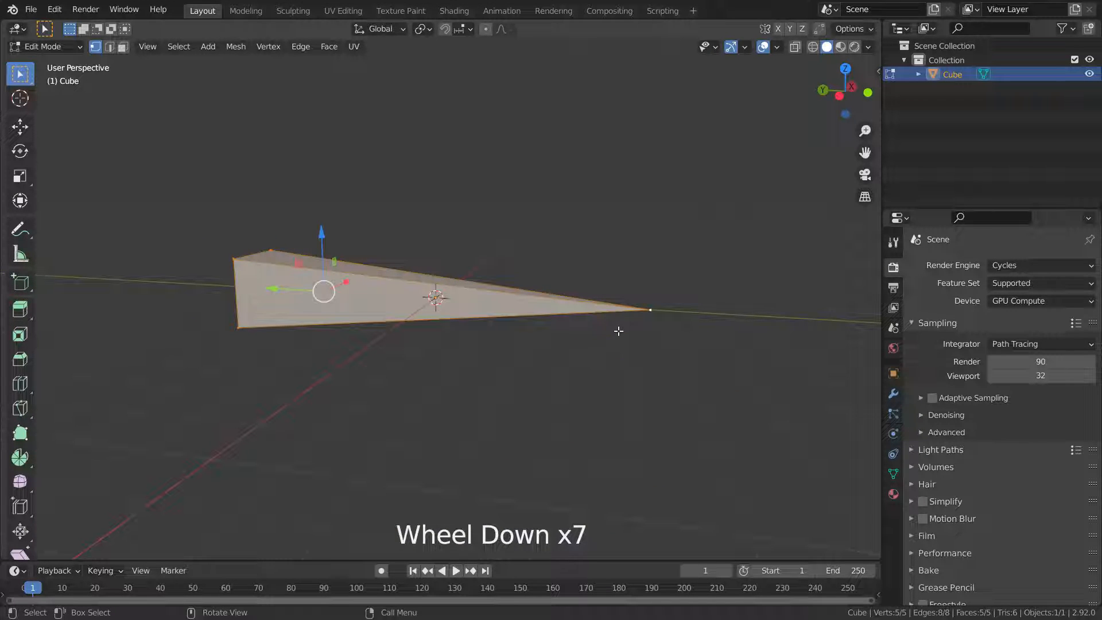
pyautogui.click(419, 29)
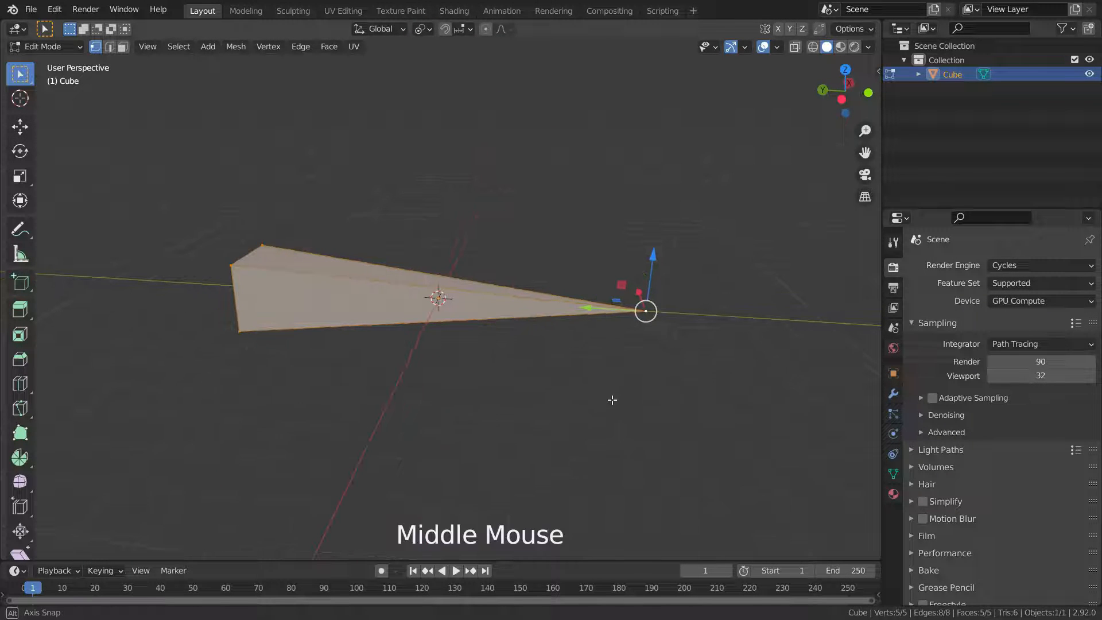
pyautogui.press('r')
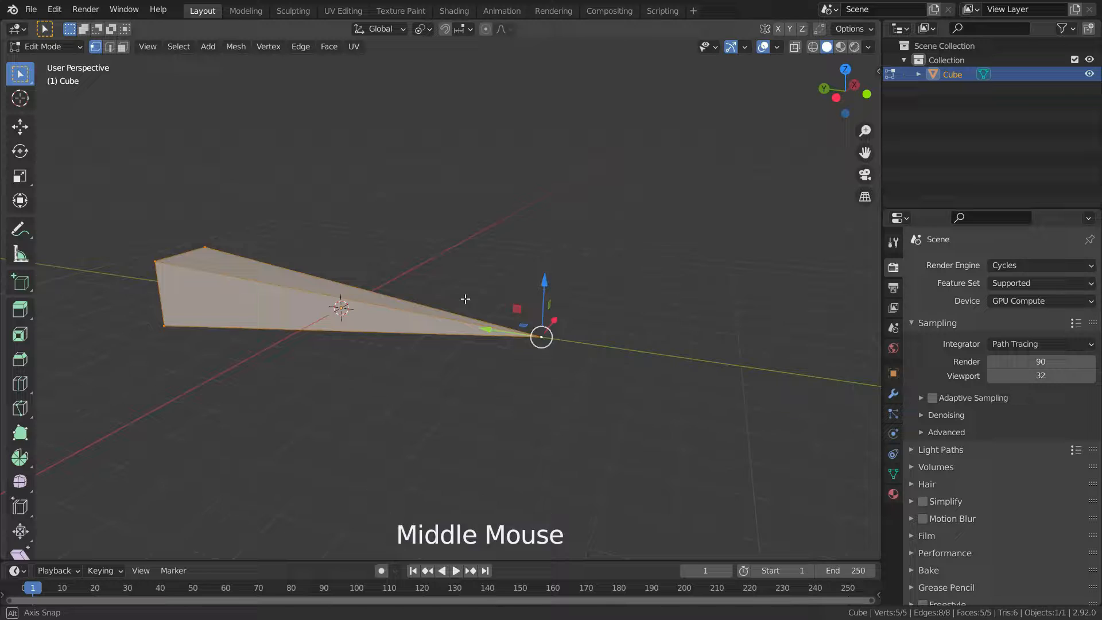
pyautogui.moveTo(465, 298); pyautogui.dragTo(478, 295)
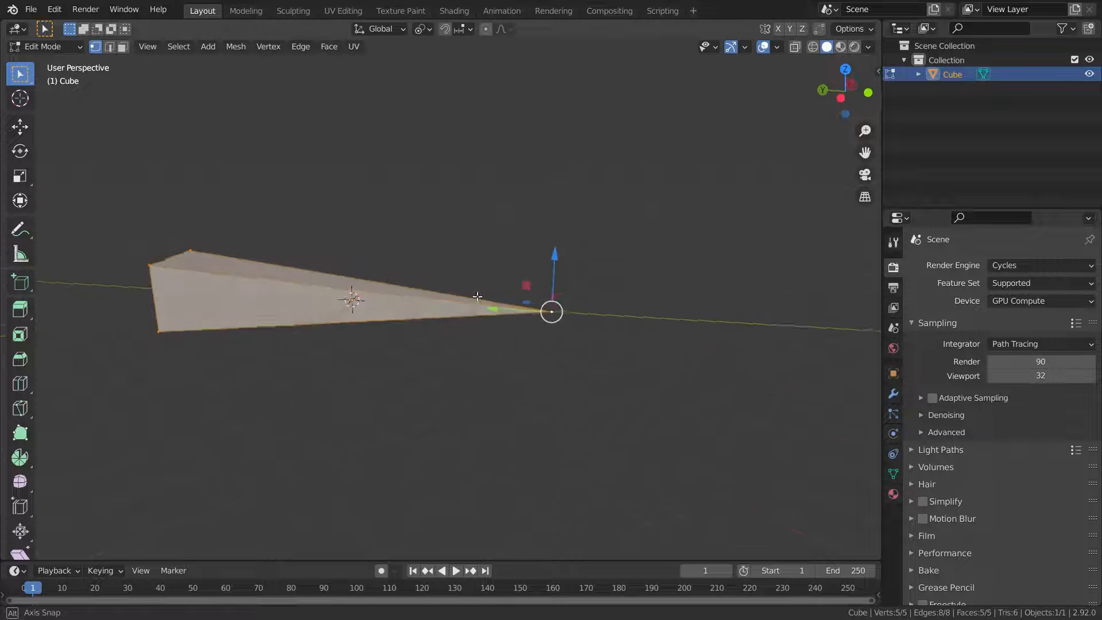
# Select only the wedge's tip vertex and snap the 3D cursor to it via Cursor to Selected
pyautogui.click(499, 360)
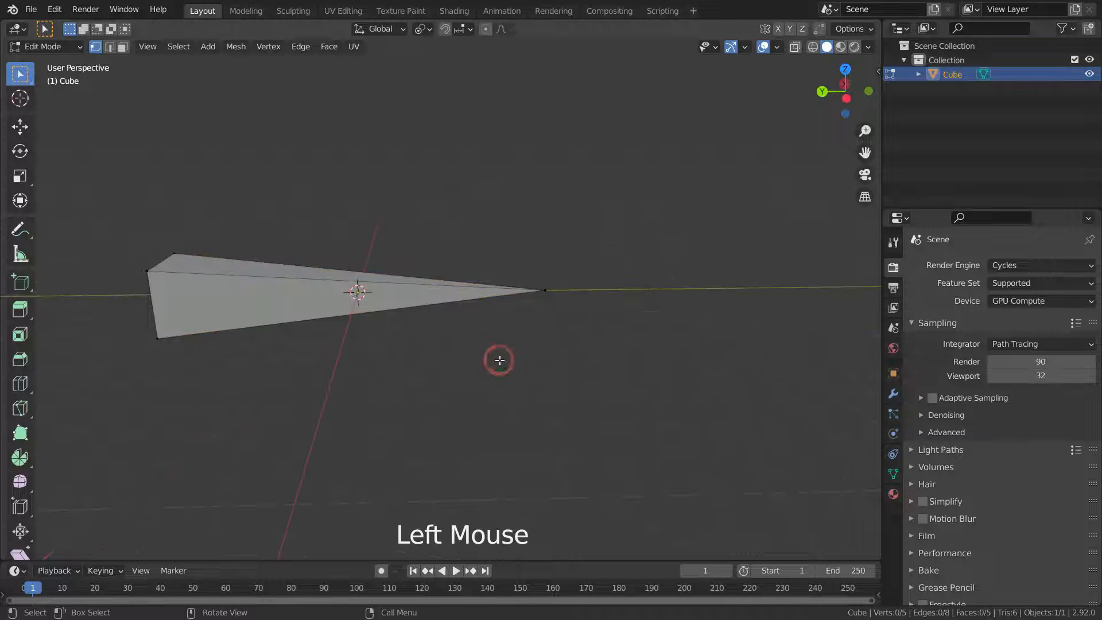
pyautogui.click(542, 303)
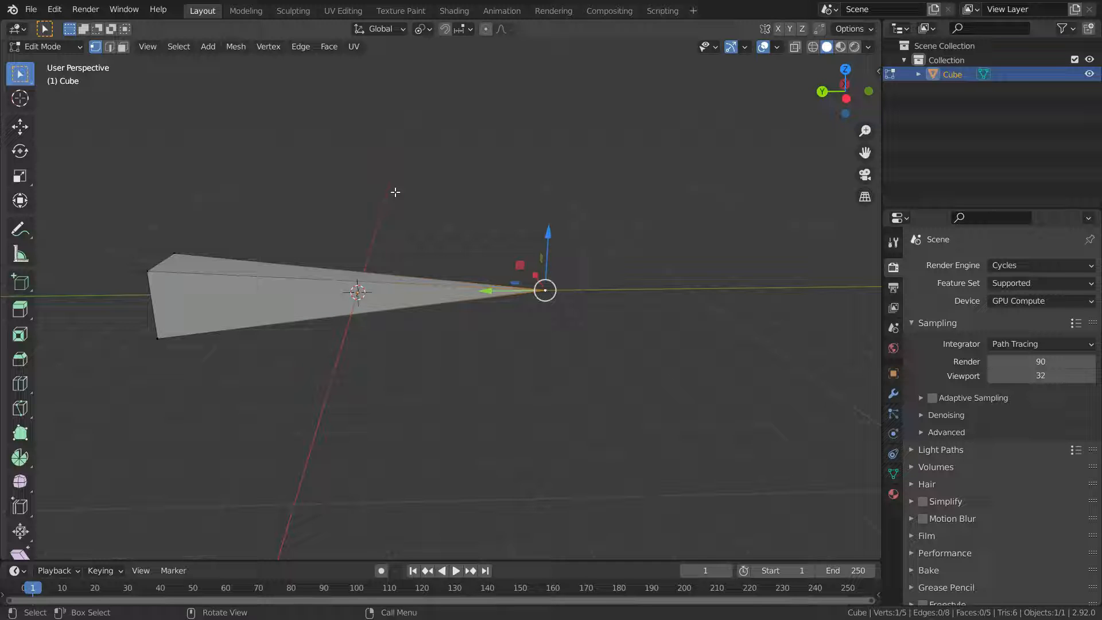
pyautogui.press('Shift+S')
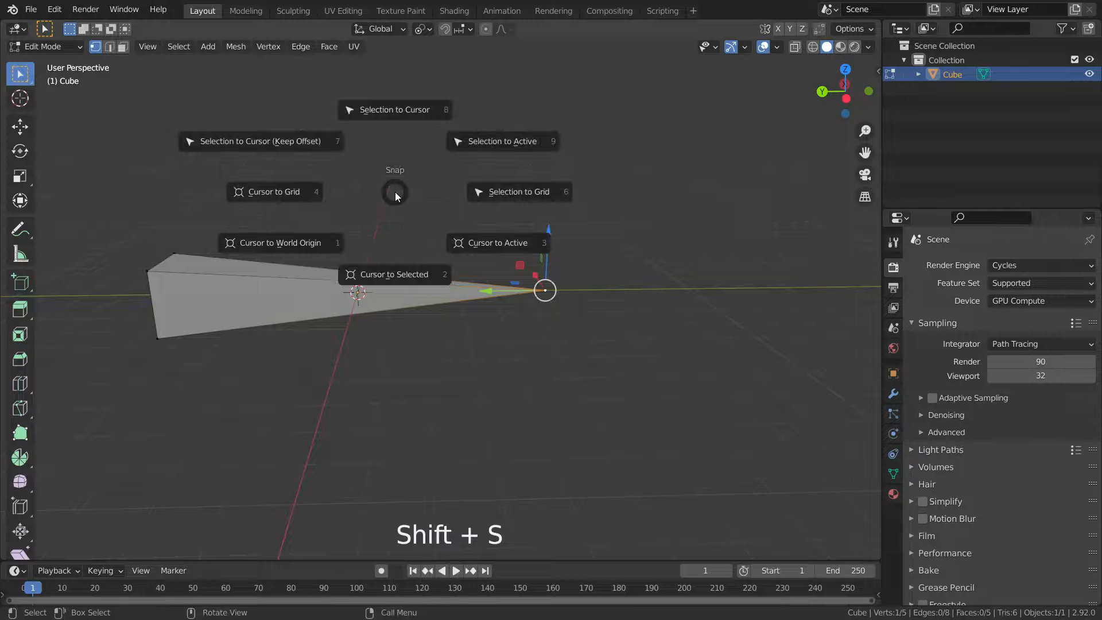
pyautogui.moveTo(409, 281)
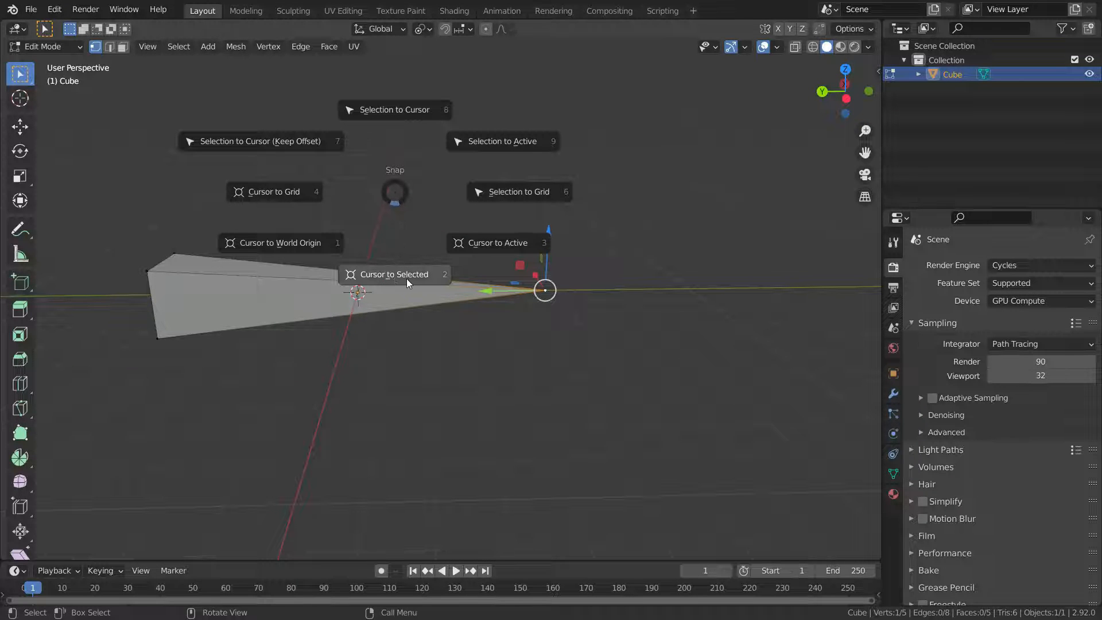
pyautogui.click(394, 274)
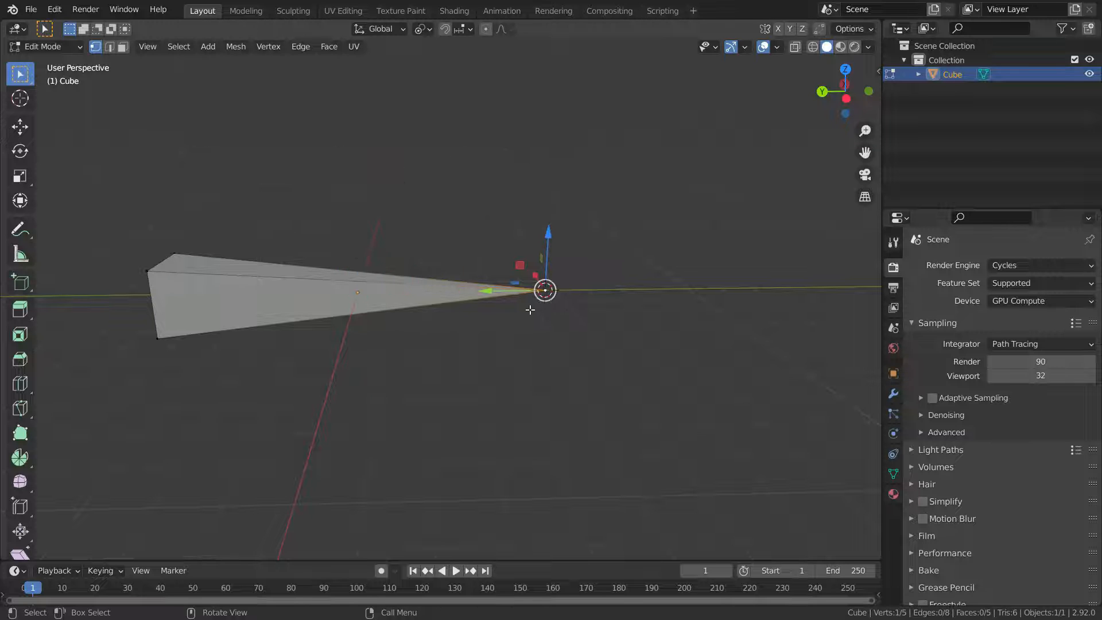
# Zoom in and bring up the Transform Pivot Point mode list
pyautogui.scroll(3)
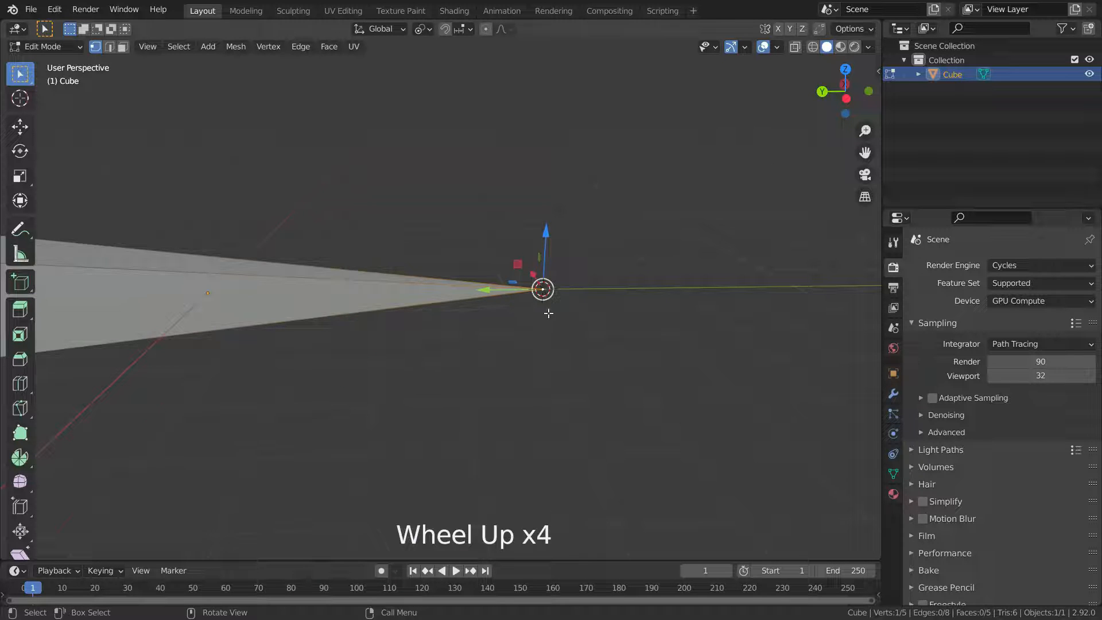
pyautogui.click(428, 30)
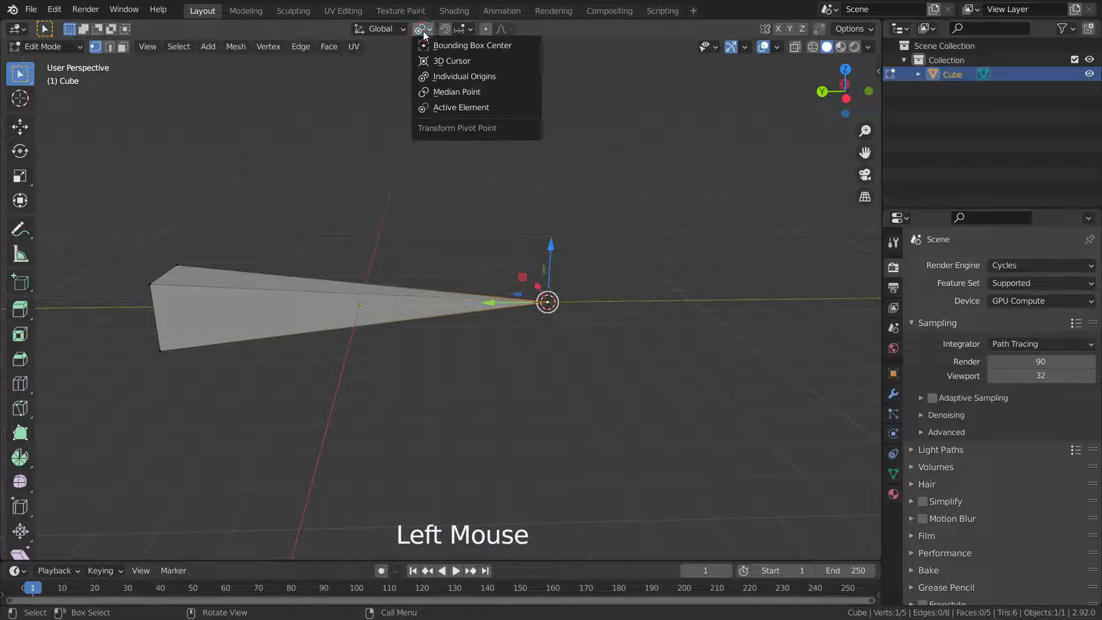
# Set the transform pivot point to 3D Cursor so the wedge rotates about its tip
pyautogui.click(456, 66)
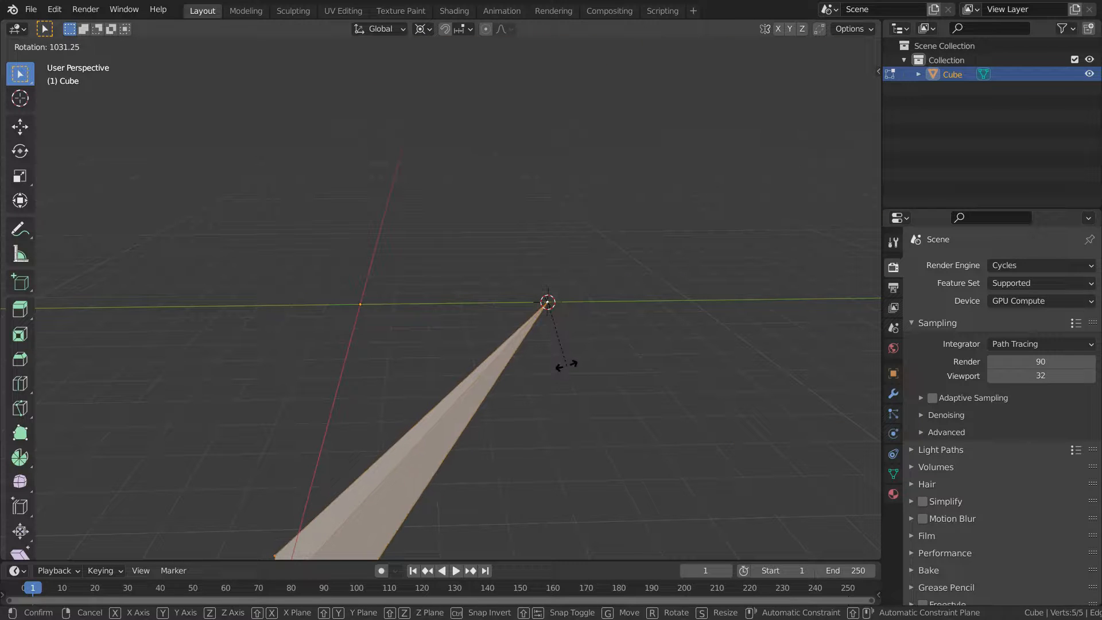
pyautogui.scroll(-3)
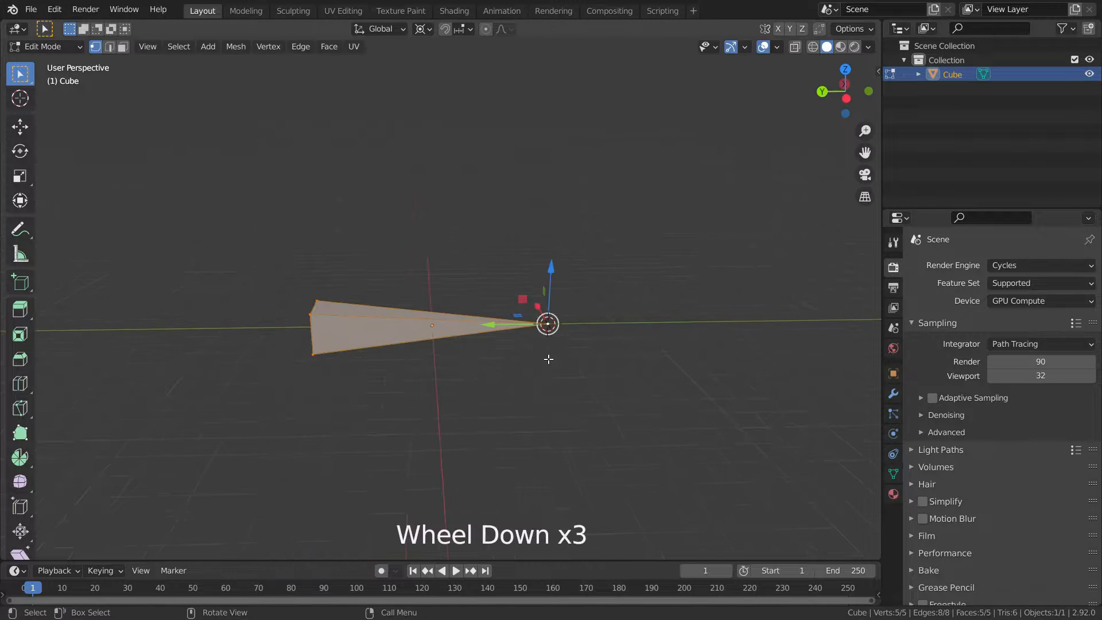